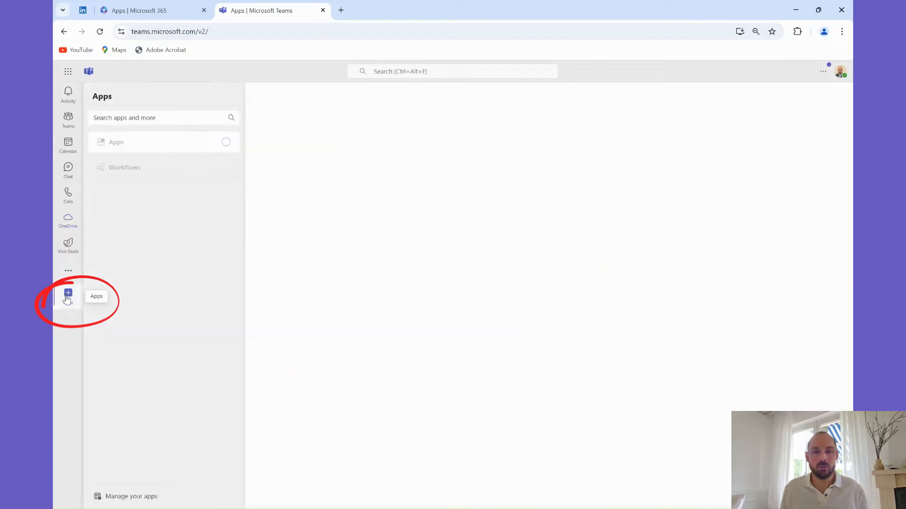
# Search Apps for 'microsoft Updates' and launch Updates from the More apps rail menu.
pyautogui.write('microsoft Updates')
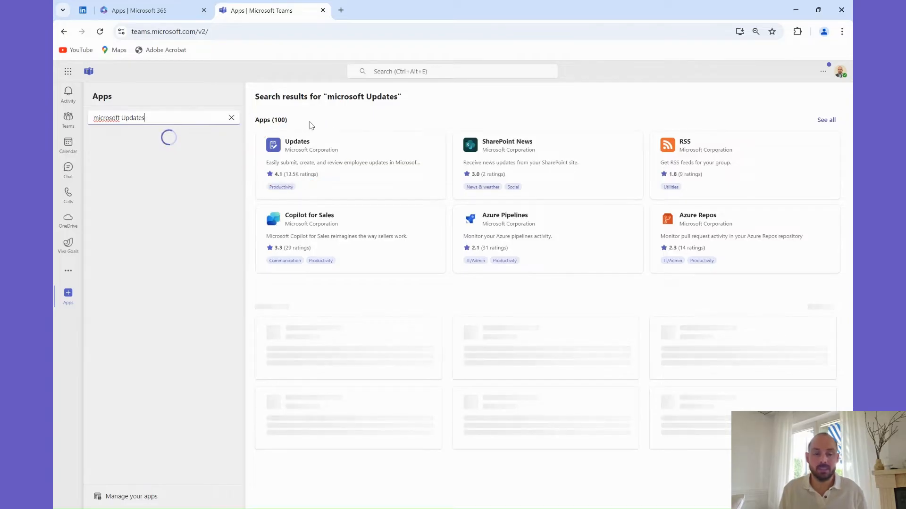
pyautogui.click(296, 141)
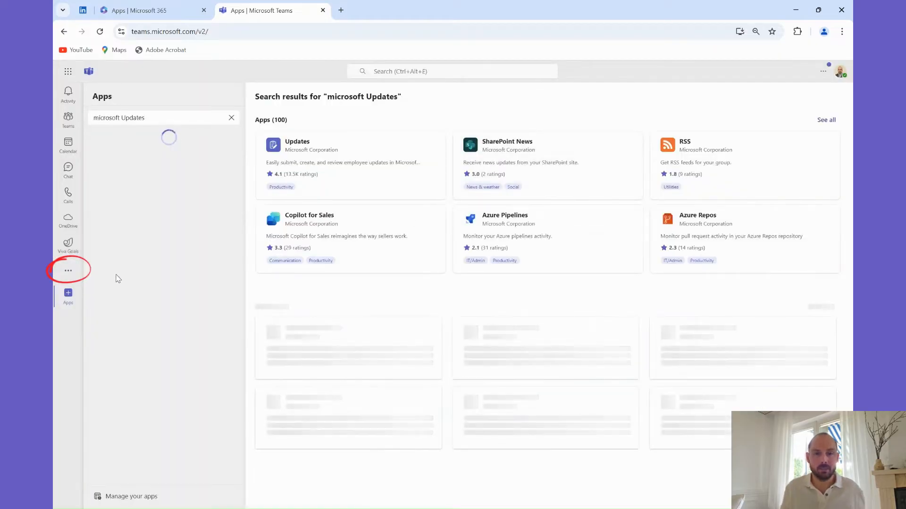
pyautogui.click(68, 270)
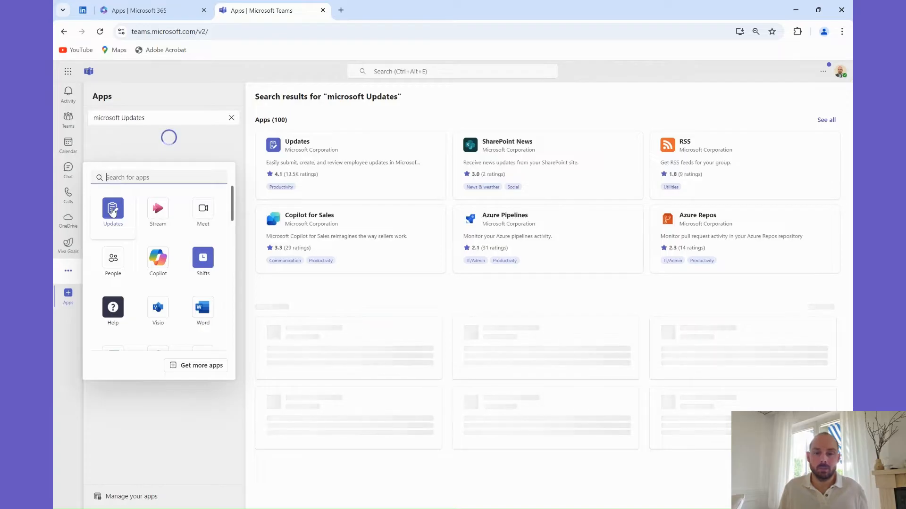
pyautogui.click(113, 213)
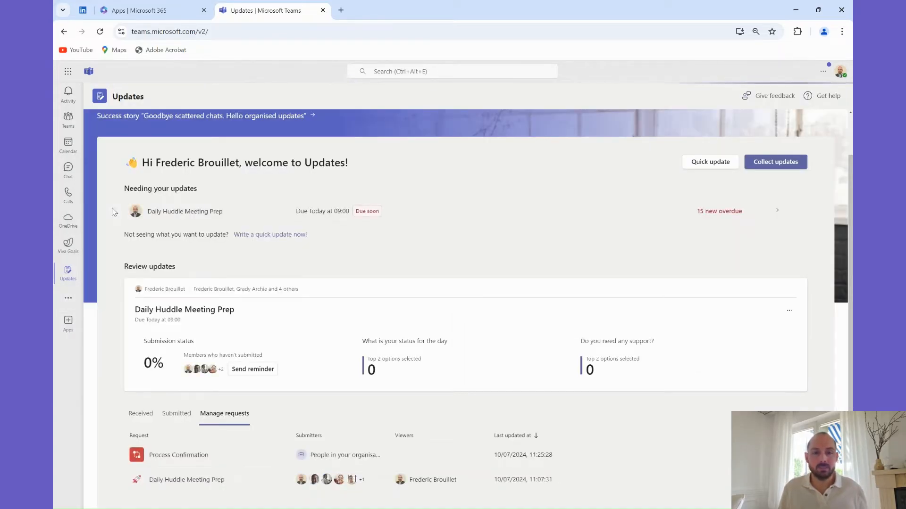
pyautogui.moveTo(68, 273)
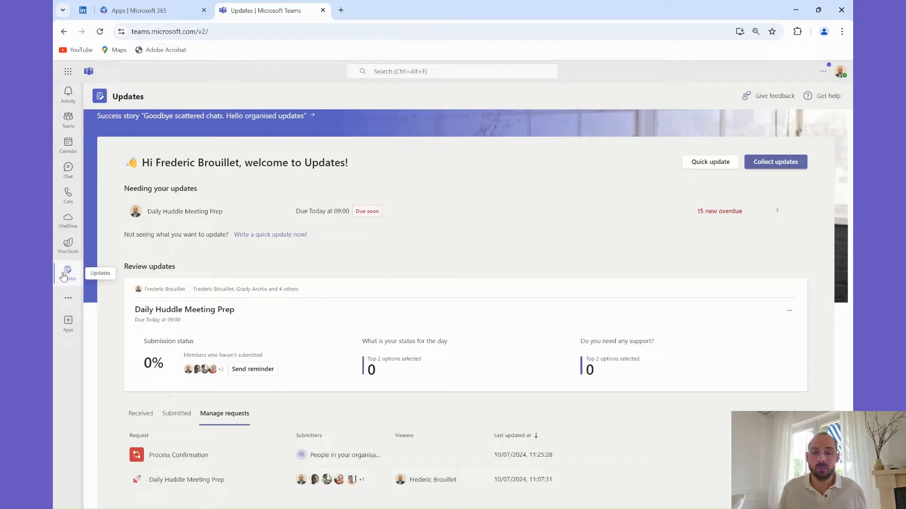
pyautogui.rightClick(67, 274)
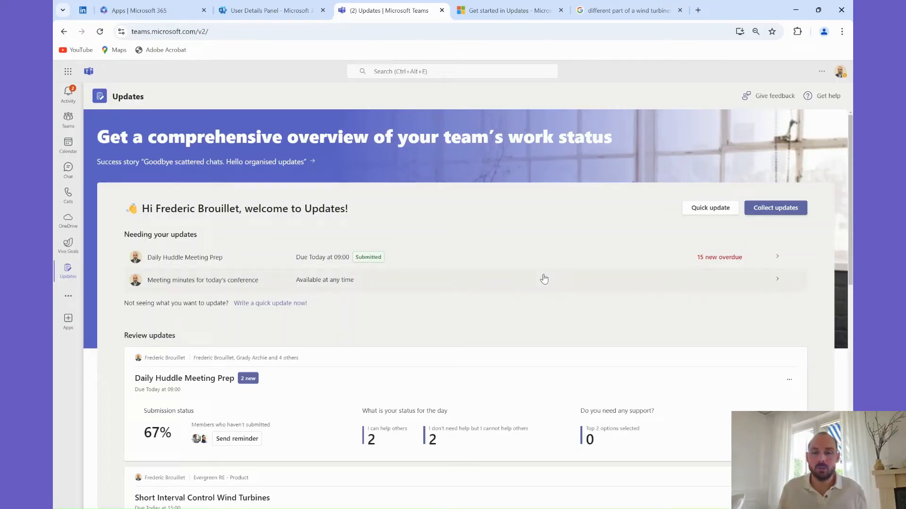
pyautogui.moveTo(317, 311)
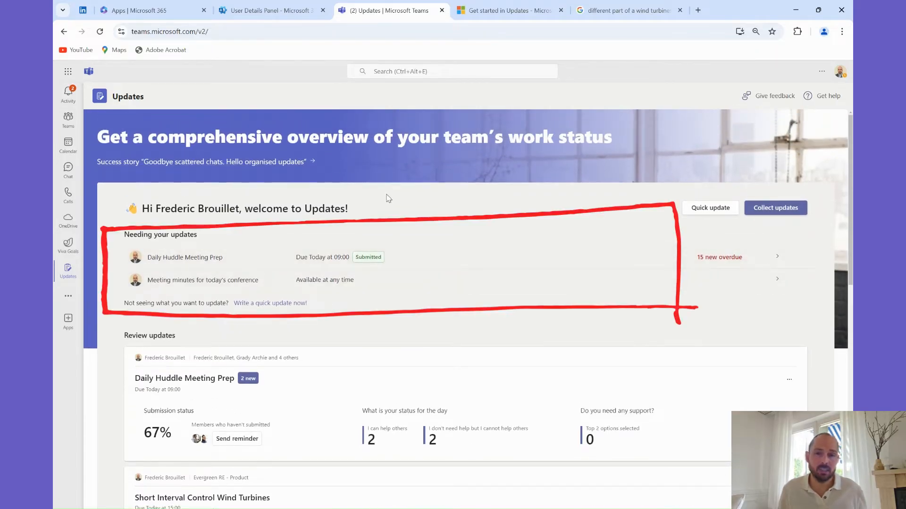
pyautogui.moveTo(401, 240)
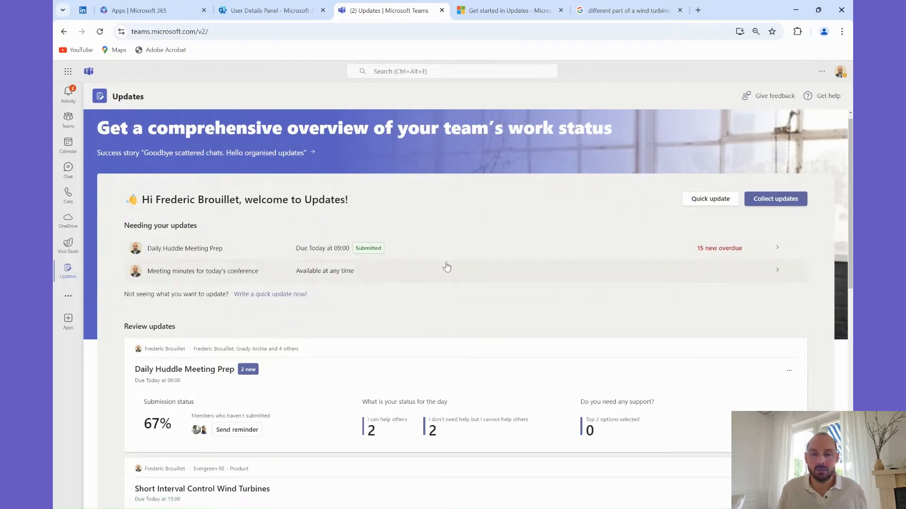
pyautogui.scroll(-3)
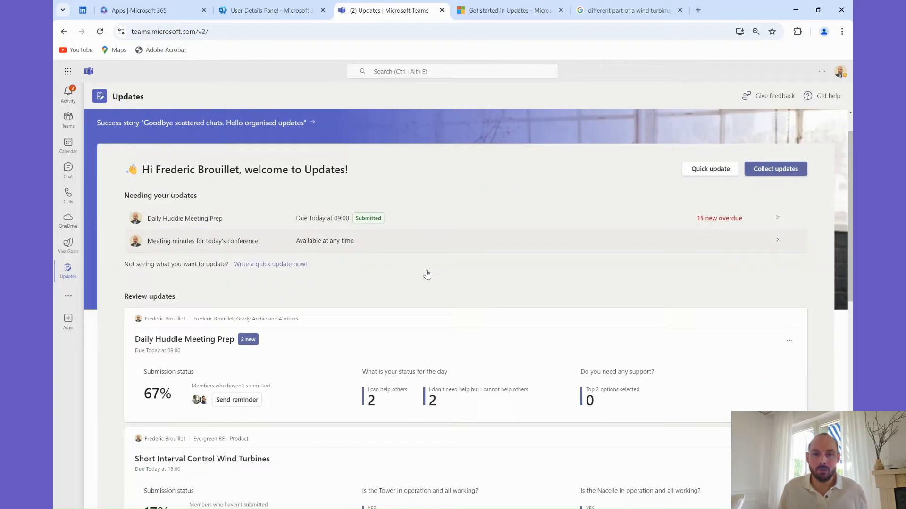
pyautogui.scroll(-3)
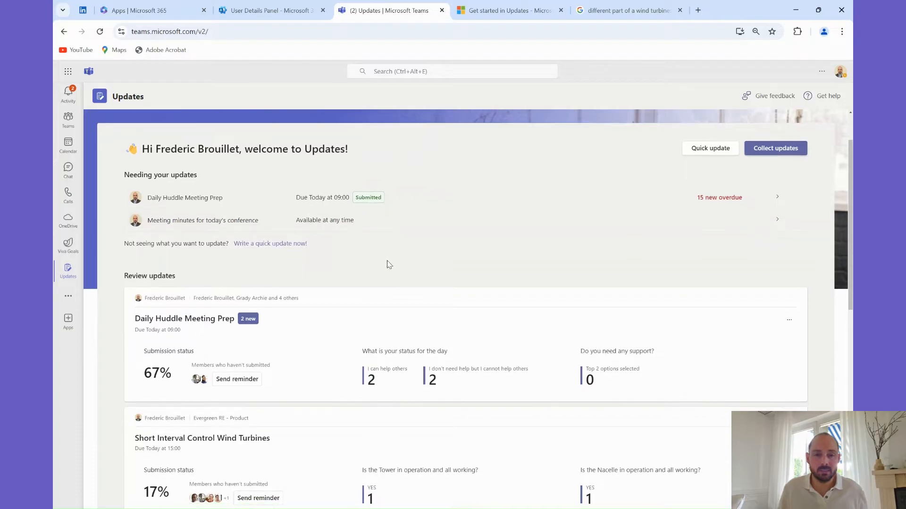
pyautogui.scroll(-3)
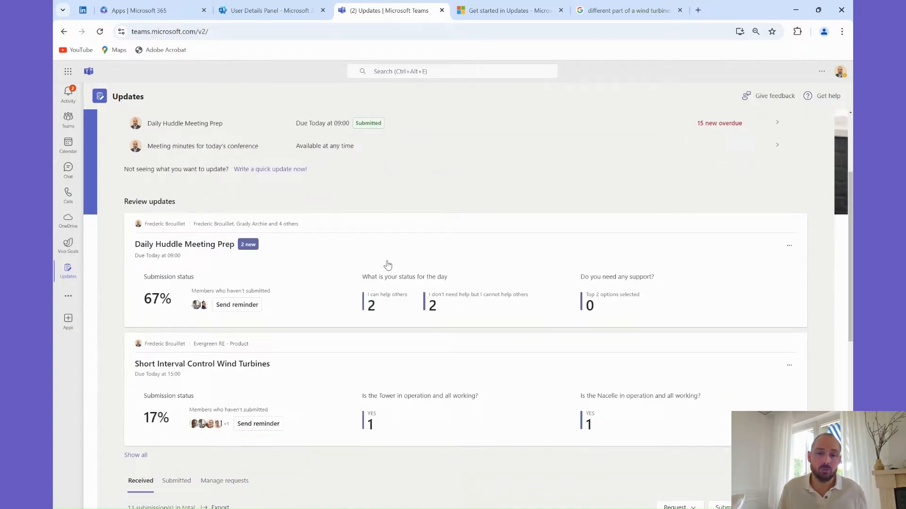
pyautogui.scroll(-3)
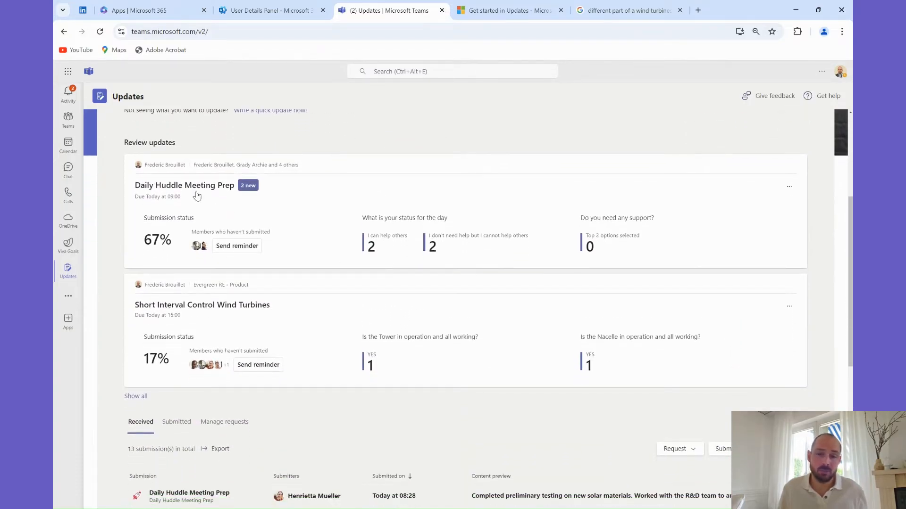
pyautogui.moveTo(332, 194)
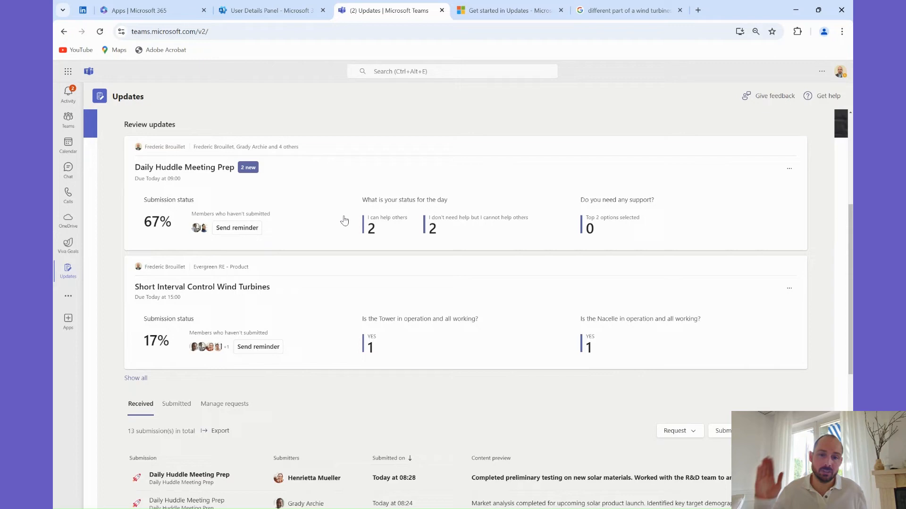
pyautogui.scroll(-3)
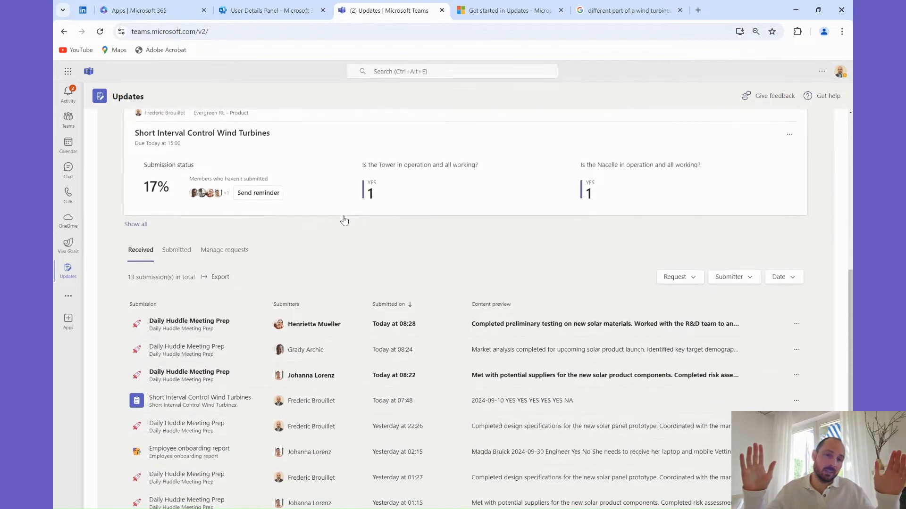
pyautogui.scroll(-3)
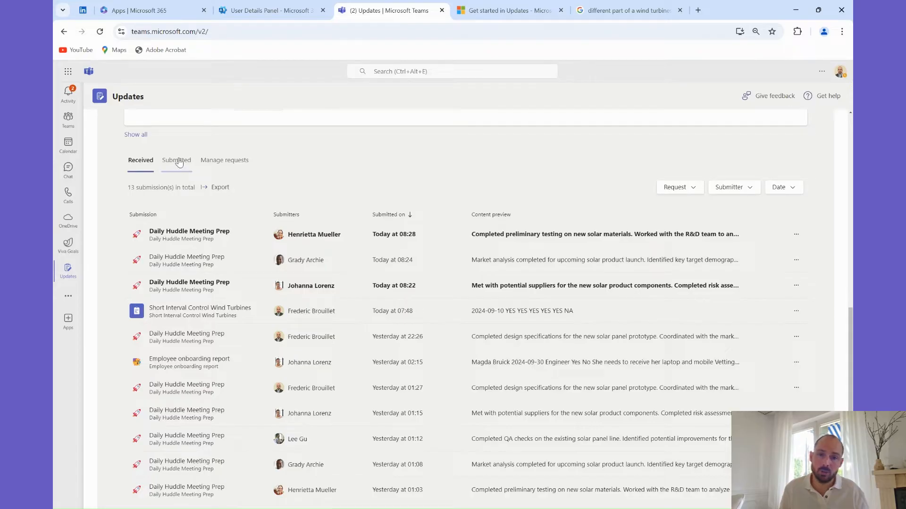
# From Submitted, go to Manage requests and open the Daily Huddle Meeting Prep row.
pyautogui.click(176, 160)
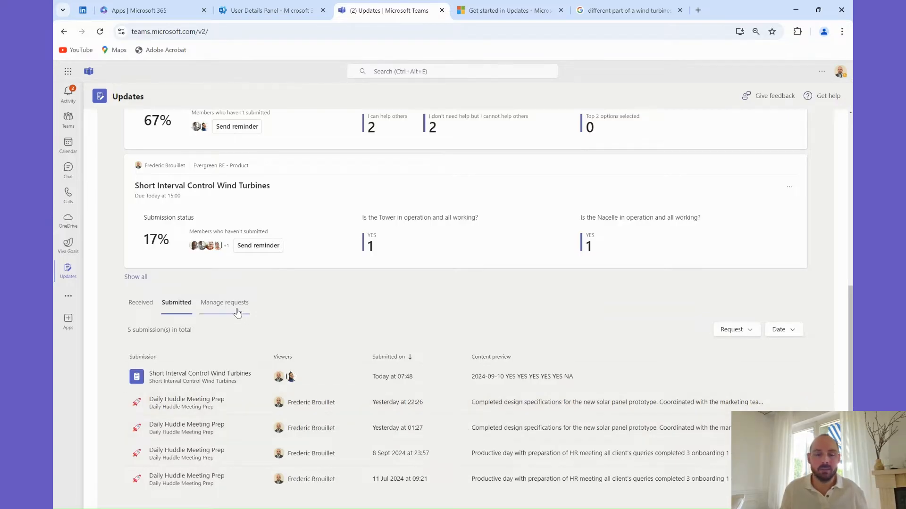
pyautogui.click(224, 302)
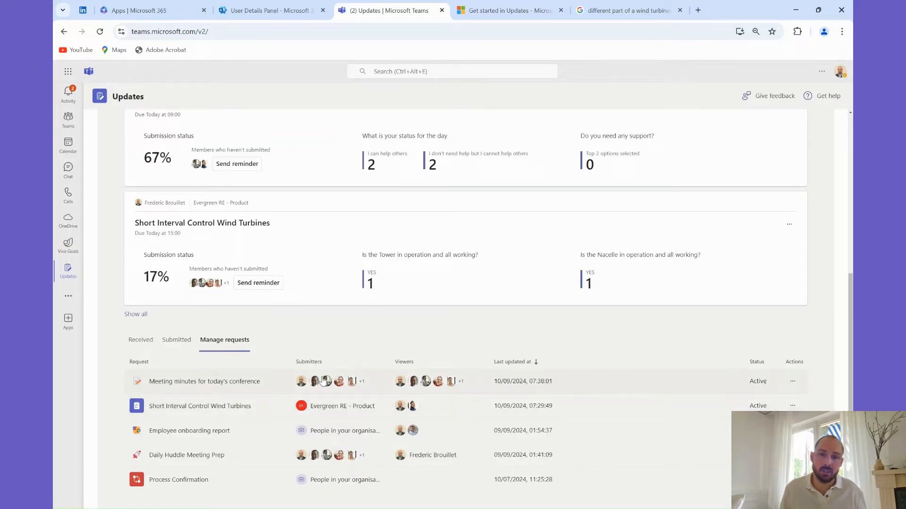
pyautogui.click(186, 455)
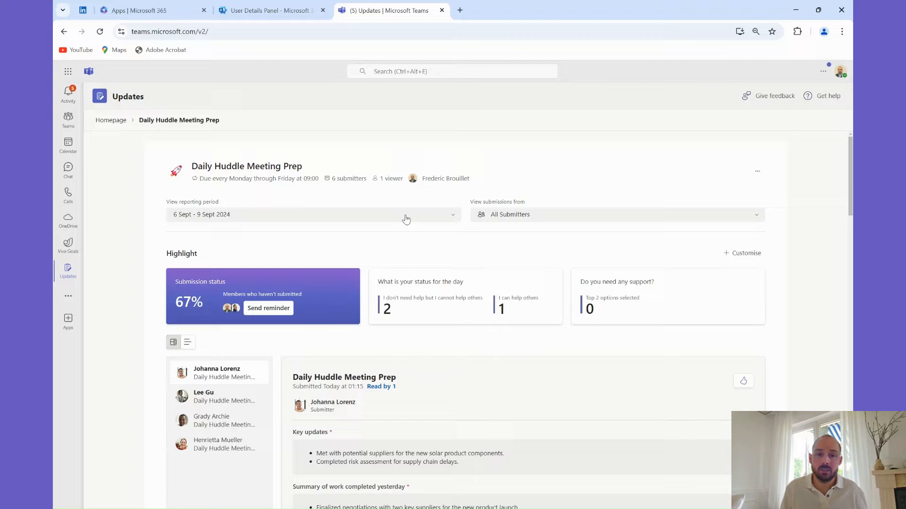
pyautogui.scroll(-3)
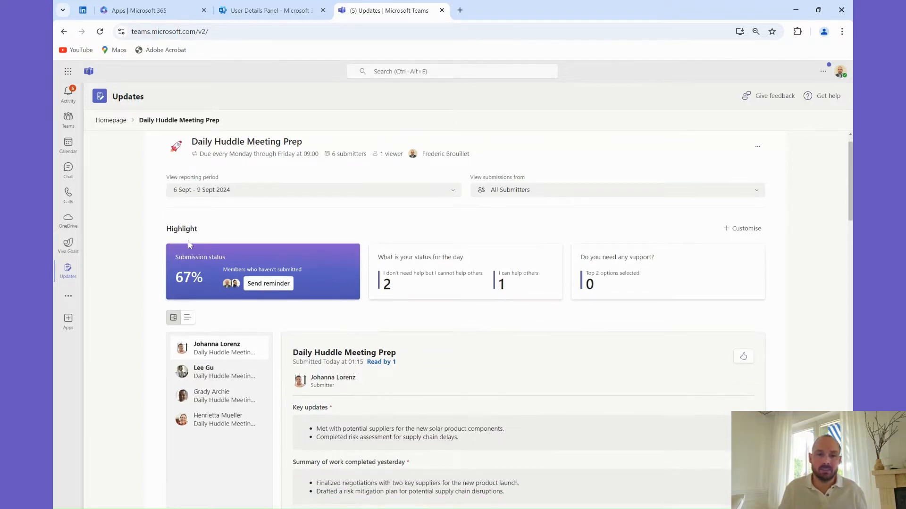
pyautogui.moveTo(267, 284)
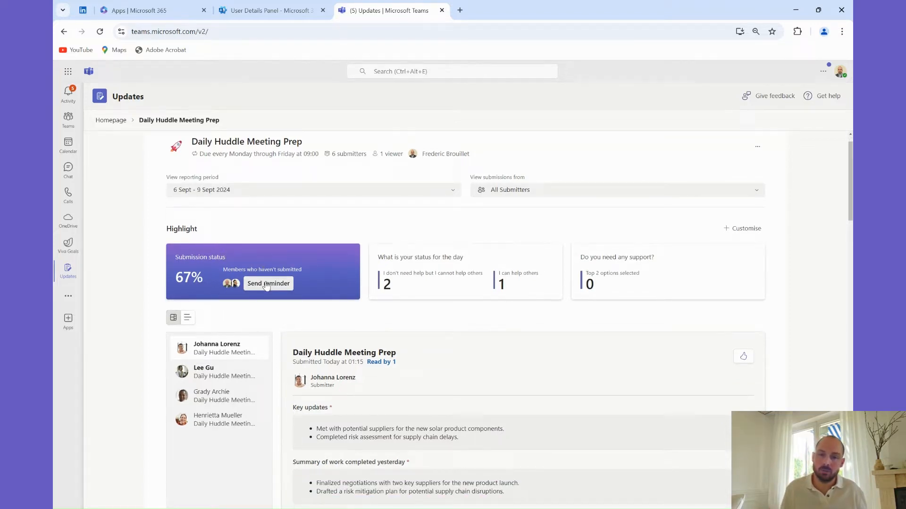
pyautogui.click(267, 284)
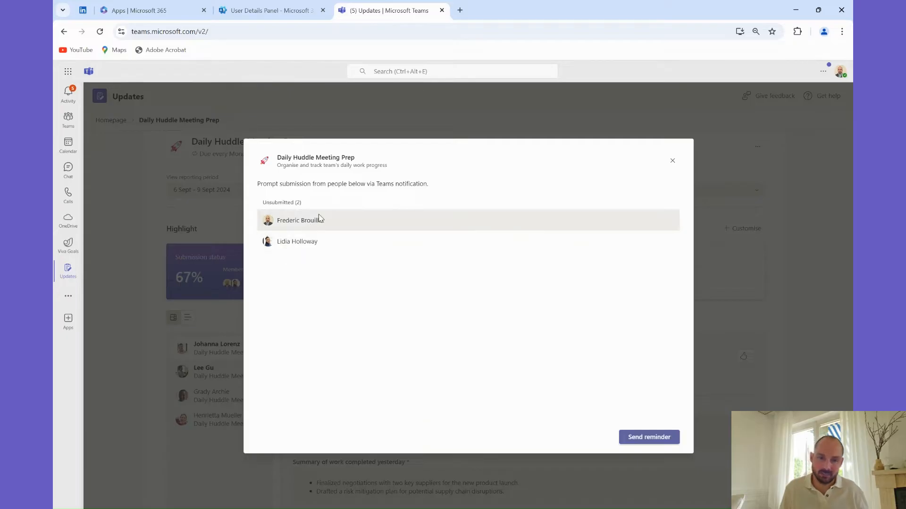
pyautogui.moveTo(672, 160)
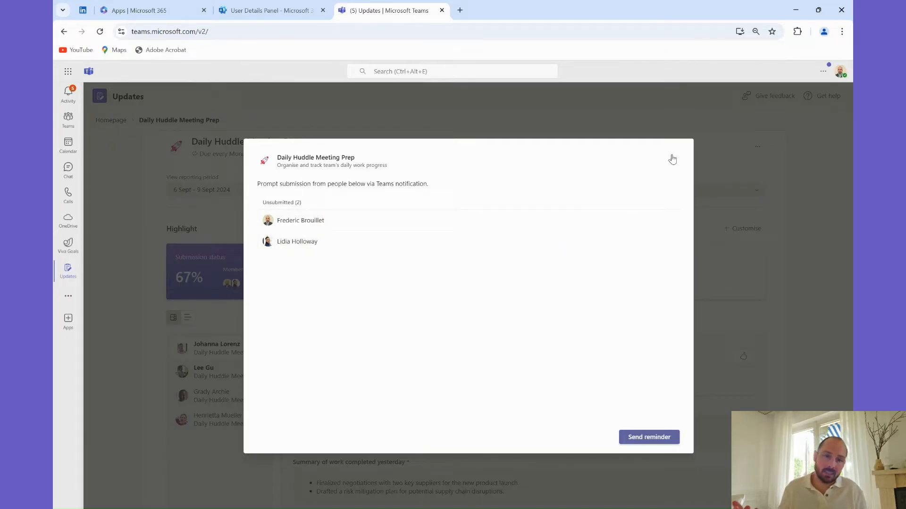
pyautogui.click(672, 159)
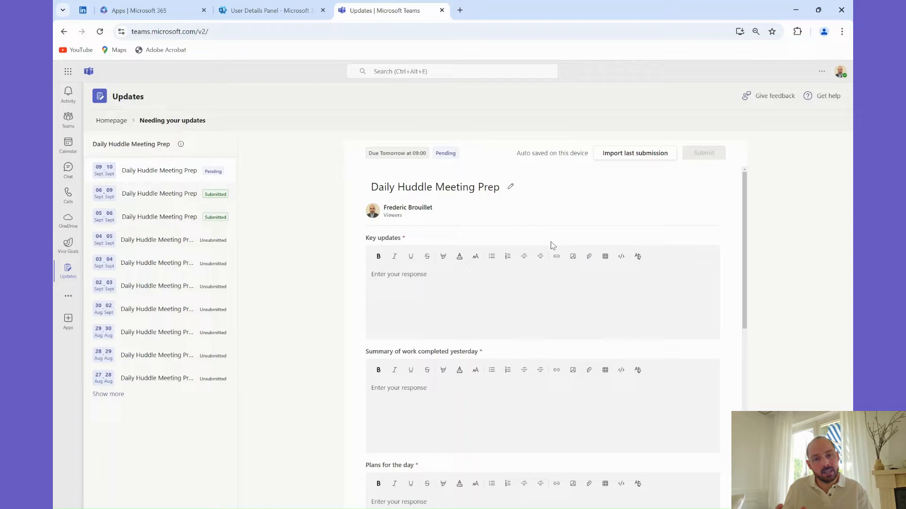
# Fill the Daily Huddle form from the previous submission, confirming the overwrite.
pyautogui.click(633, 153)
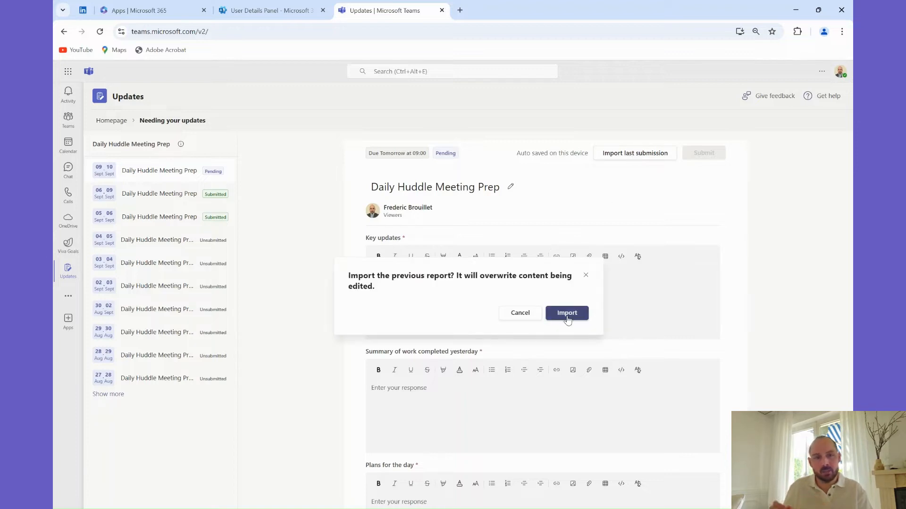
pyautogui.click(566, 312)
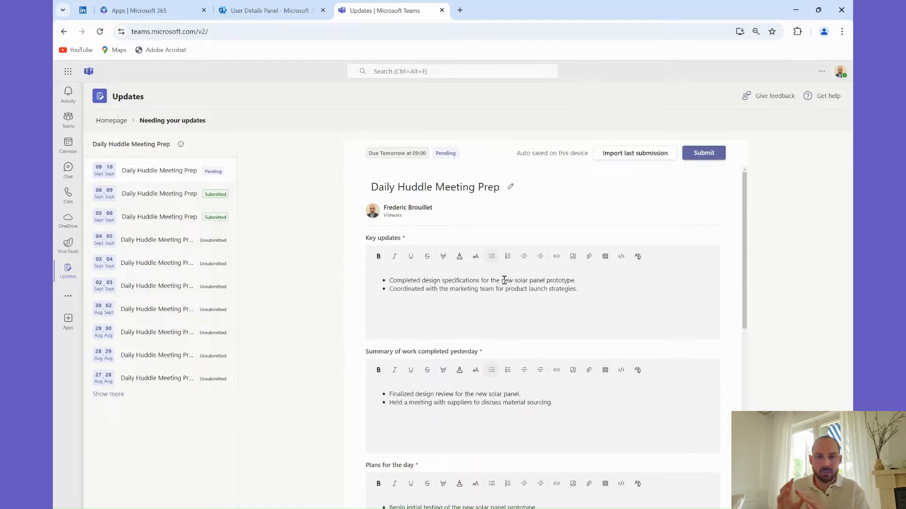
pyautogui.scroll(-3)
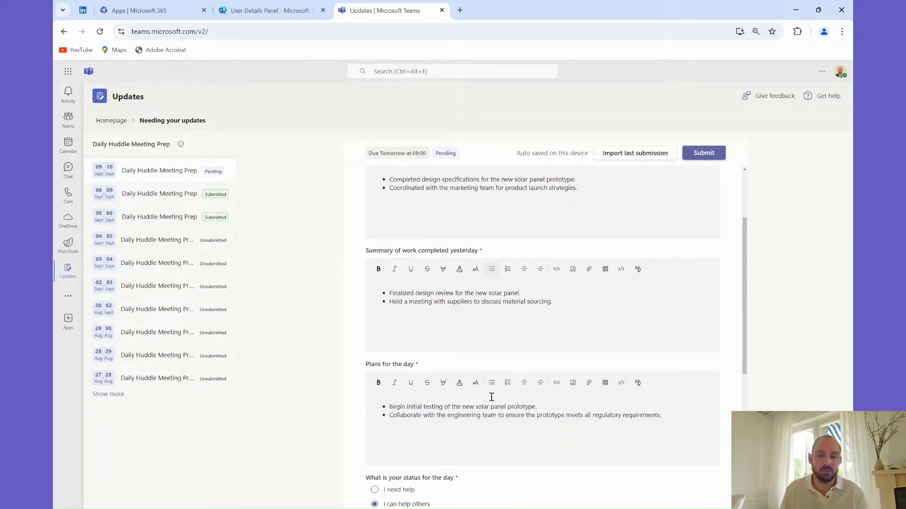
pyautogui.scroll(-3)
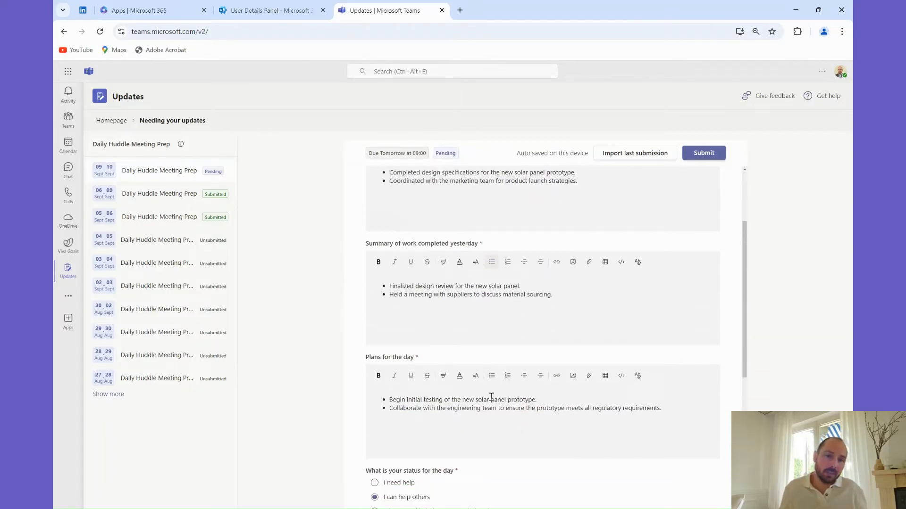
pyautogui.scroll(3)
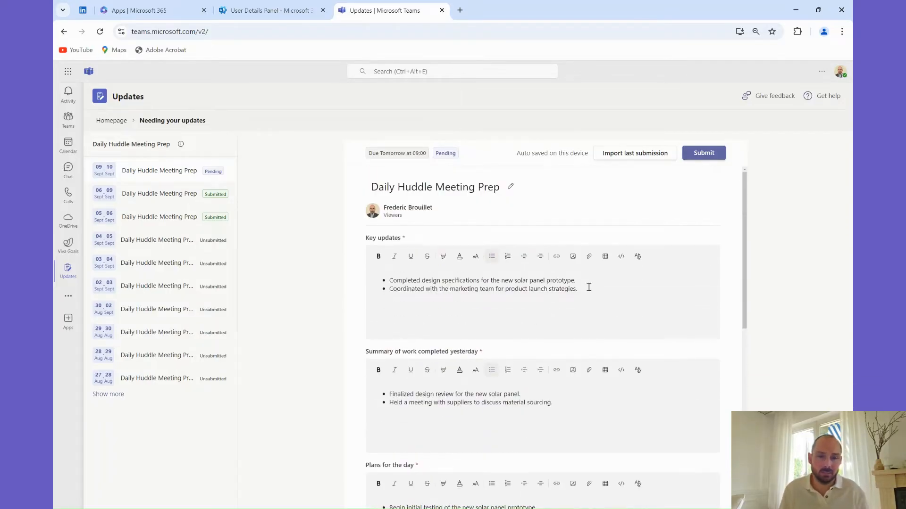
# Add a Key updates bullet 'Changed from meeting with CEO' and submit the update.
pyautogui.press('Enter')
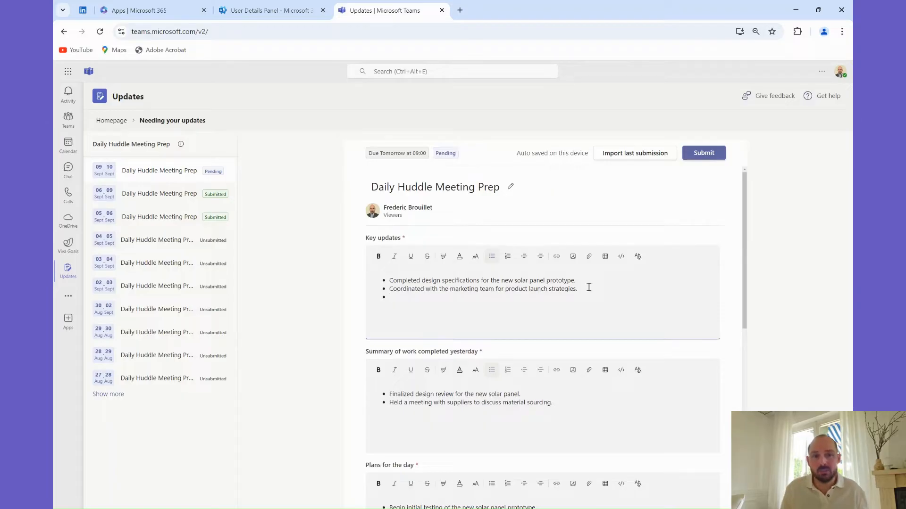
pyautogui.write('Changed in priority')
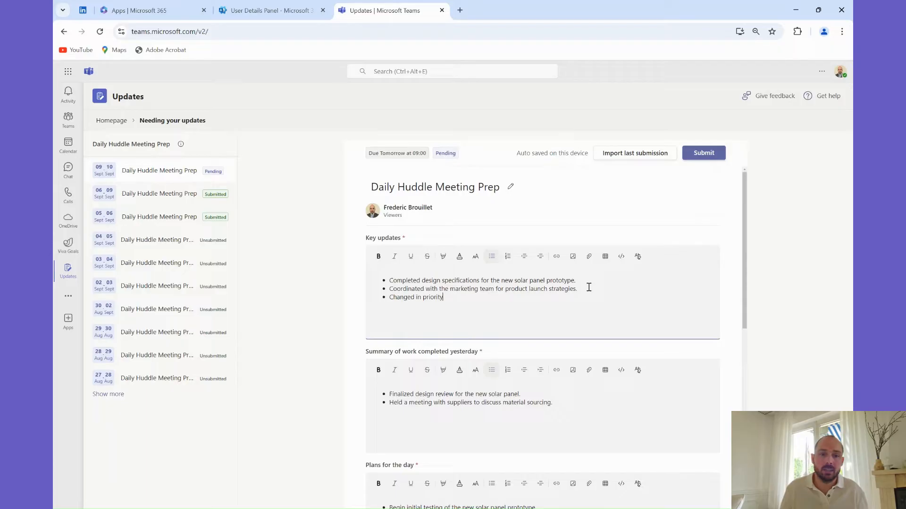
pyautogui.write('from meeting with CEO')
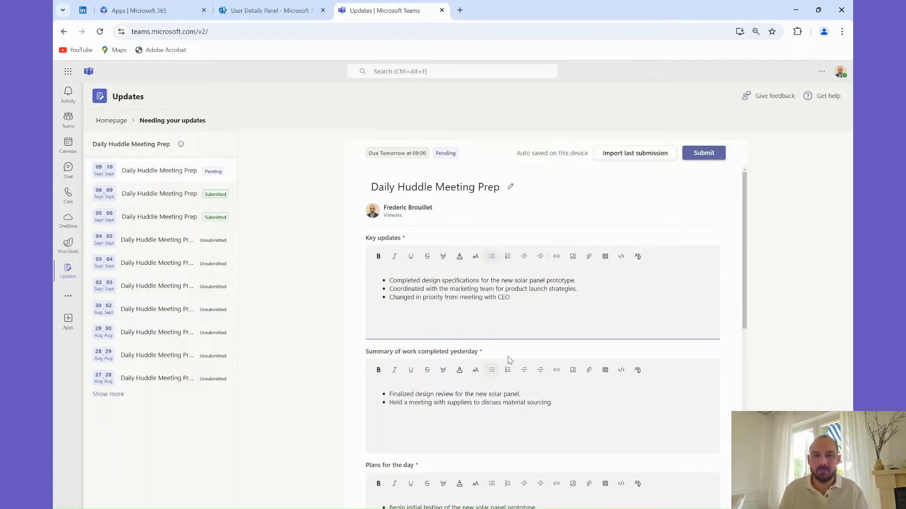
pyautogui.scroll(-3)
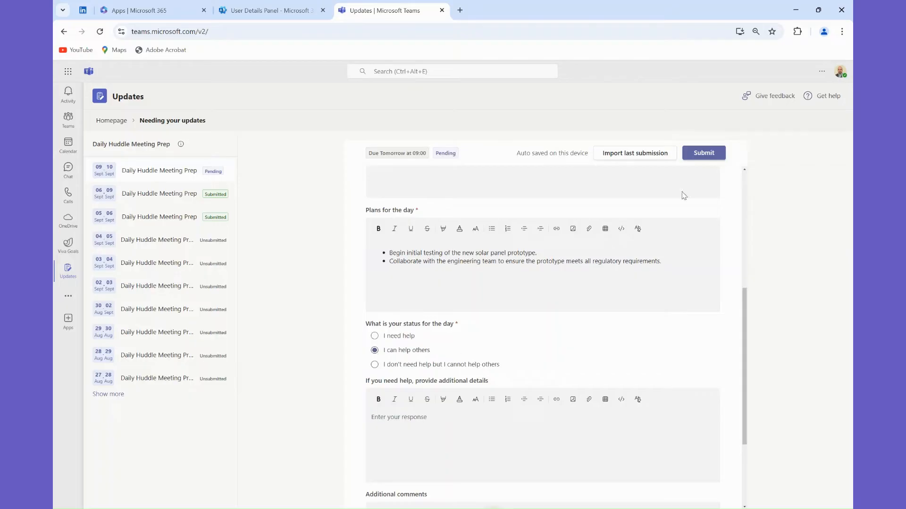
pyautogui.click(703, 152)
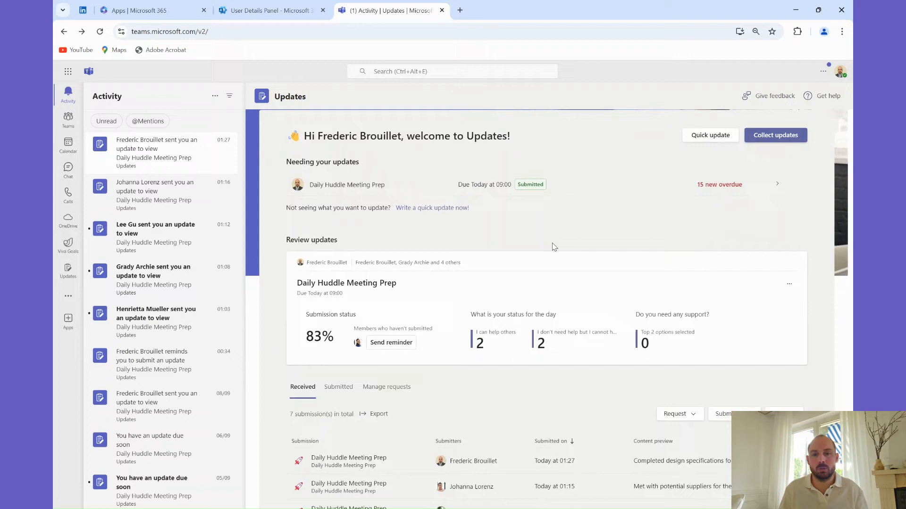
# Under Received, filter submissions by Request and by Submitter name 'johann'.
pyautogui.scroll(-3)
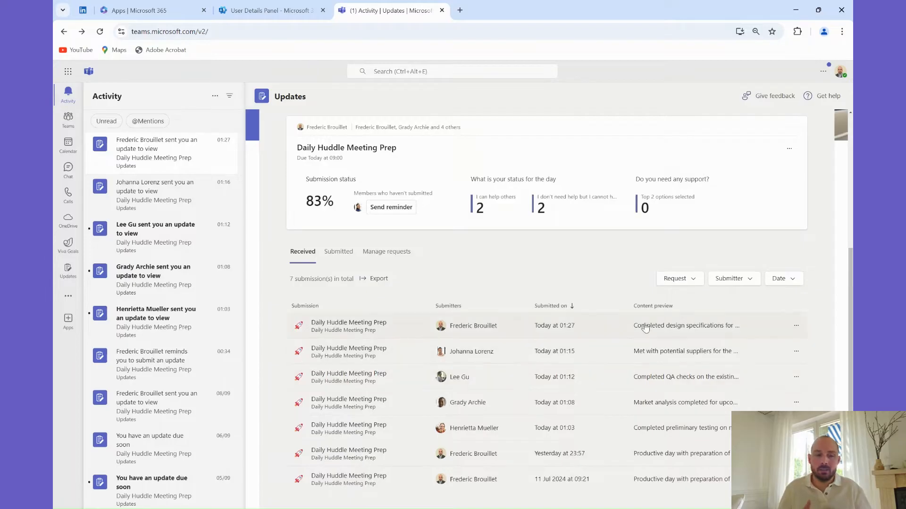
pyautogui.click(674, 278)
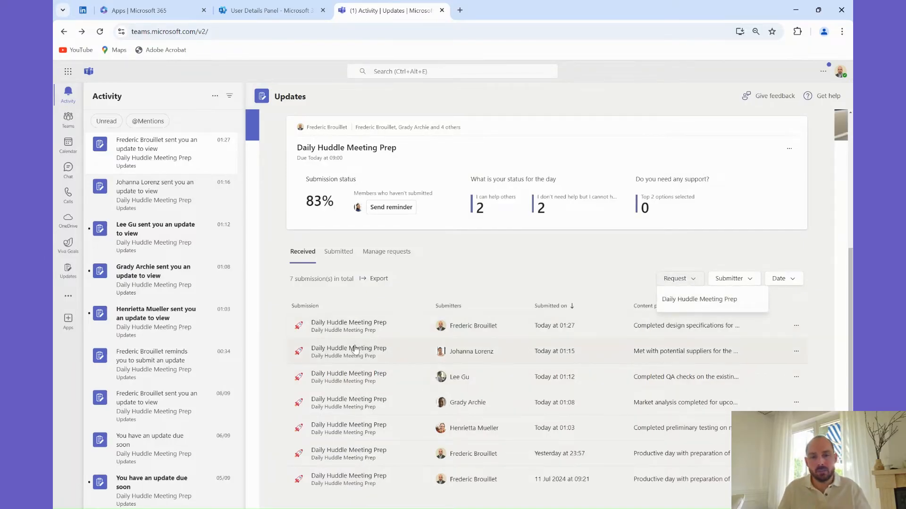
pyautogui.click(731, 278)
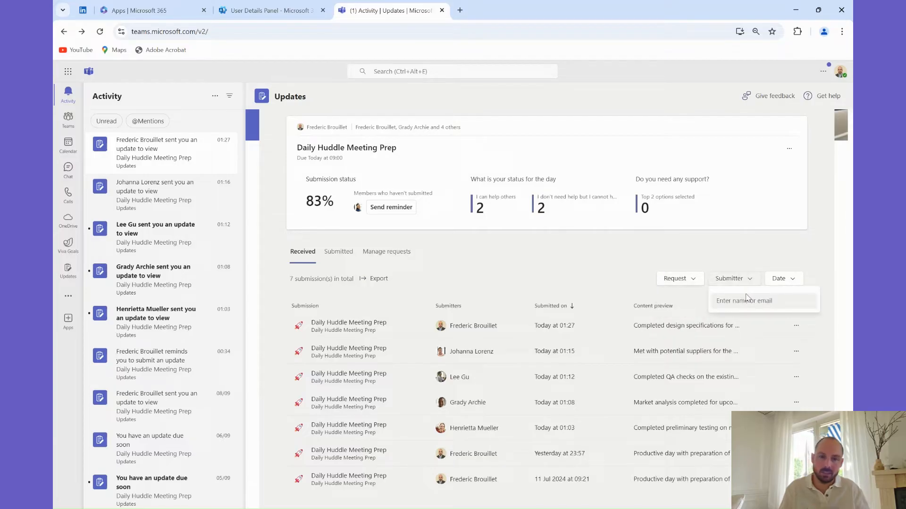
pyautogui.click(762, 301)
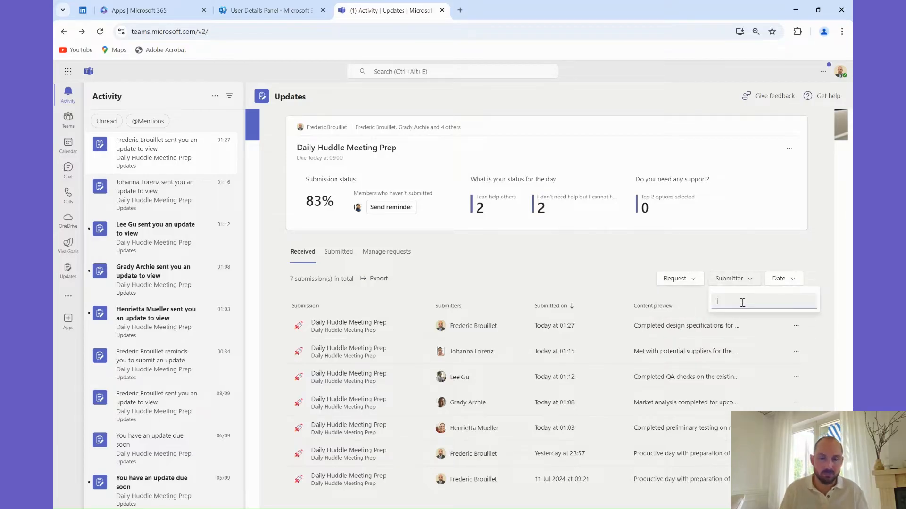
pyautogui.write('johann')
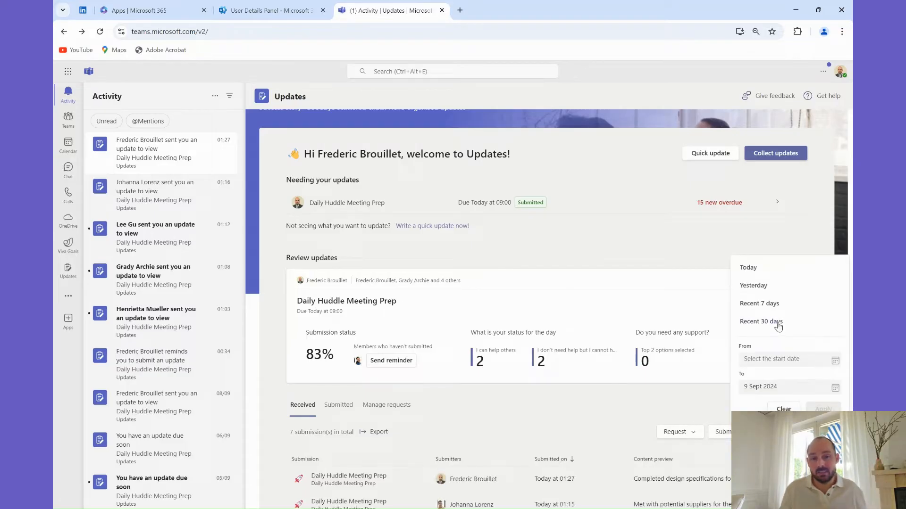
pyautogui.moveTo(769, 317)
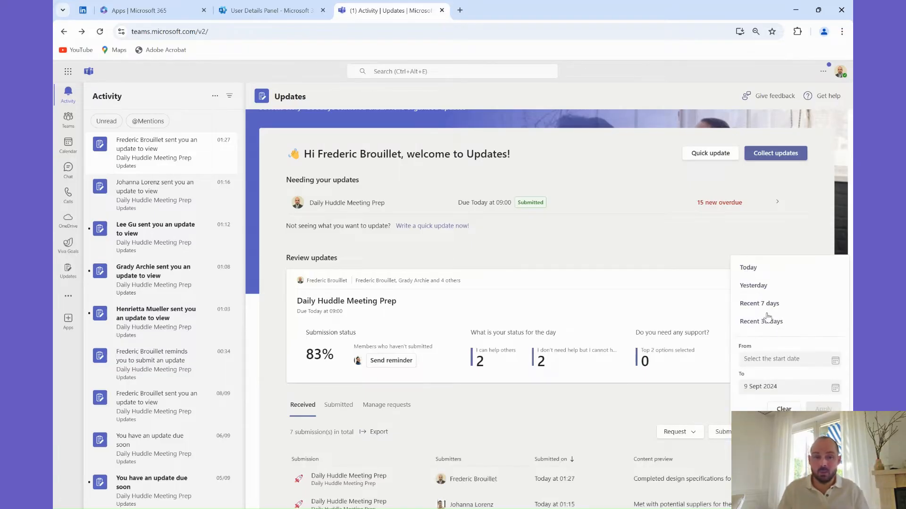
# View the entire Daily Huddle Meeting Prep series with answers grouped by question.
pyautogui.scroll(-3)
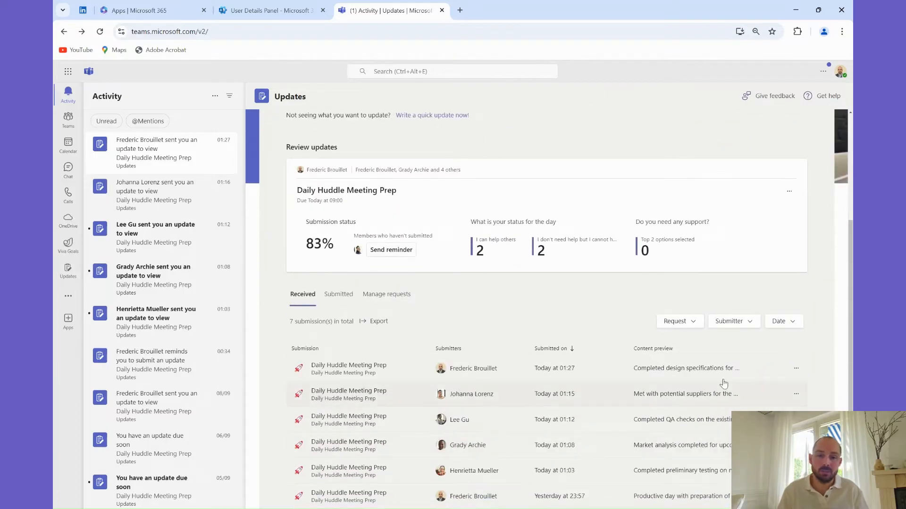
pyautogui.click(795, 368)
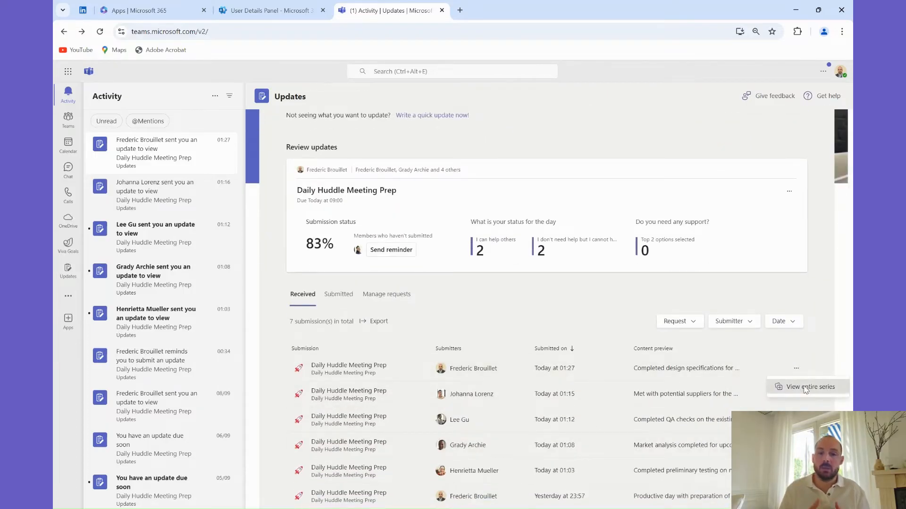
pyautogui.click(809, 386)
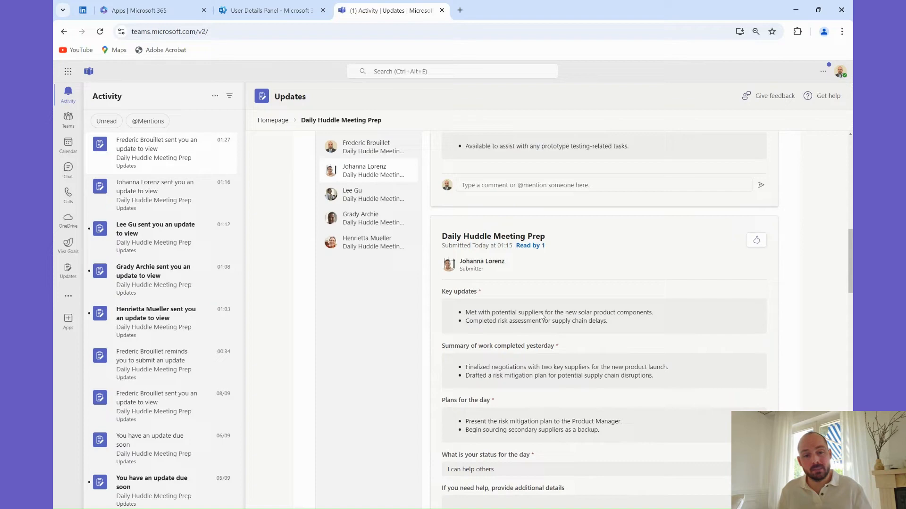
pyautogui.click(336, 240)
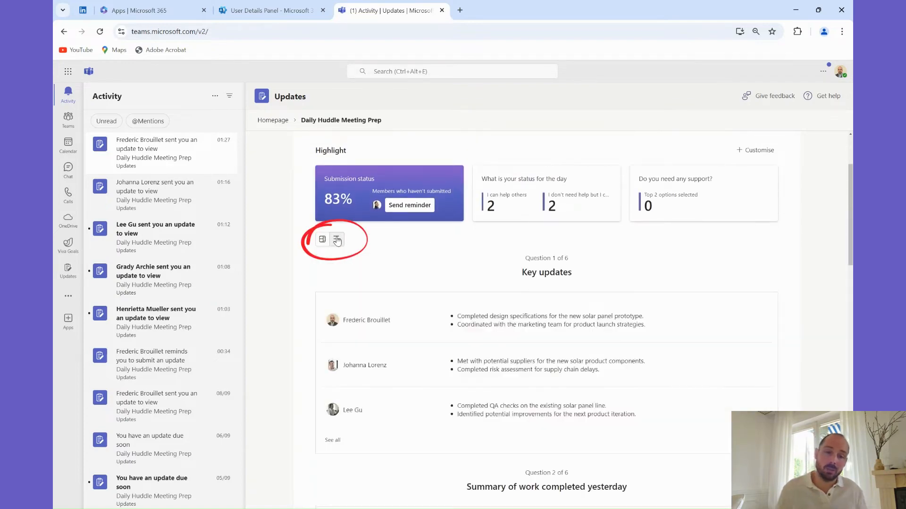
pyautogui.scroll(-3)
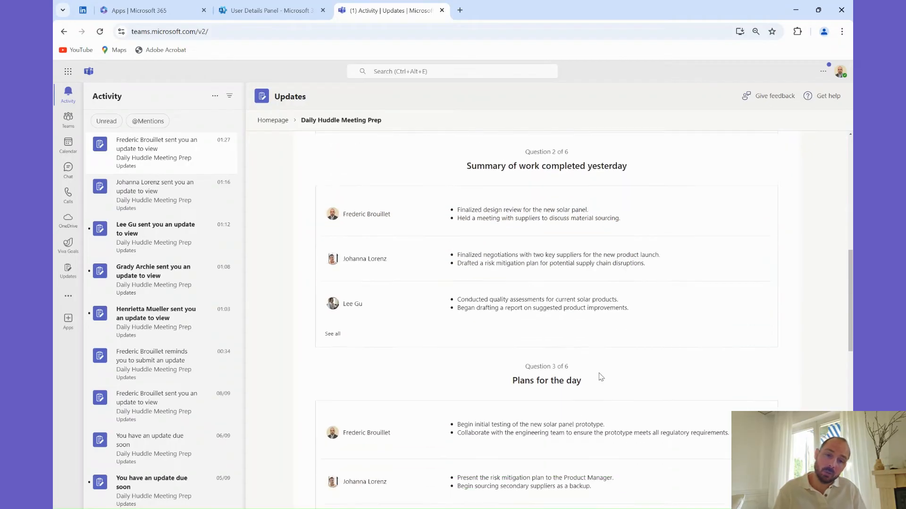
pyautogui.scroll(-3)
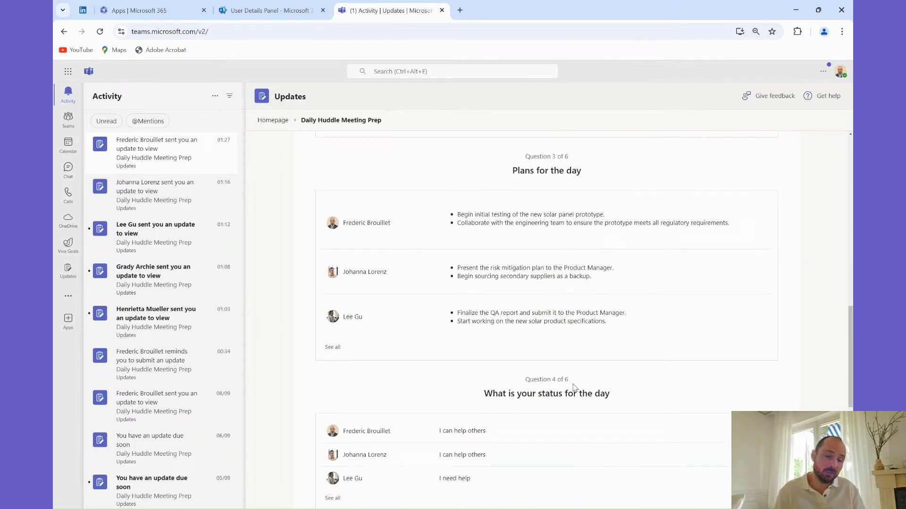
pyautogui.scroll(-3)
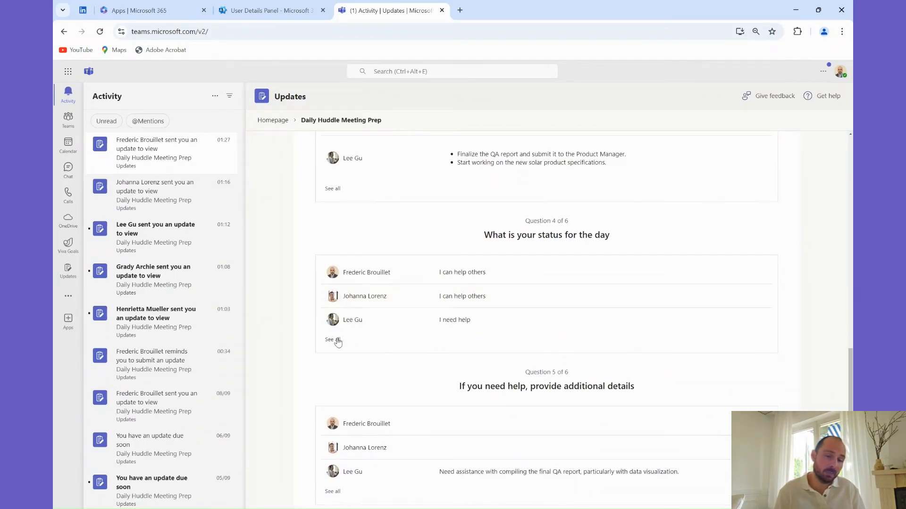
# See all members' answers under the status question and scroll through them.
pyautogui.click(332, 340)
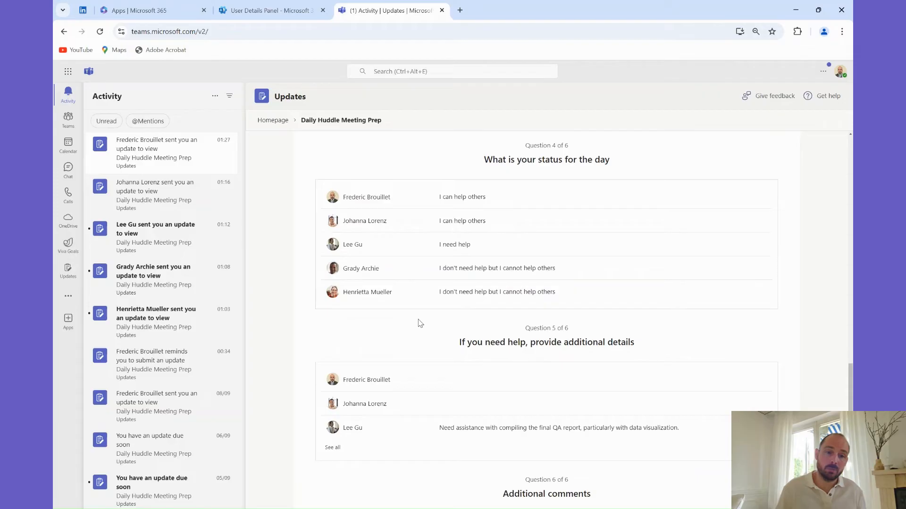
pyautogui.scroll(-3)
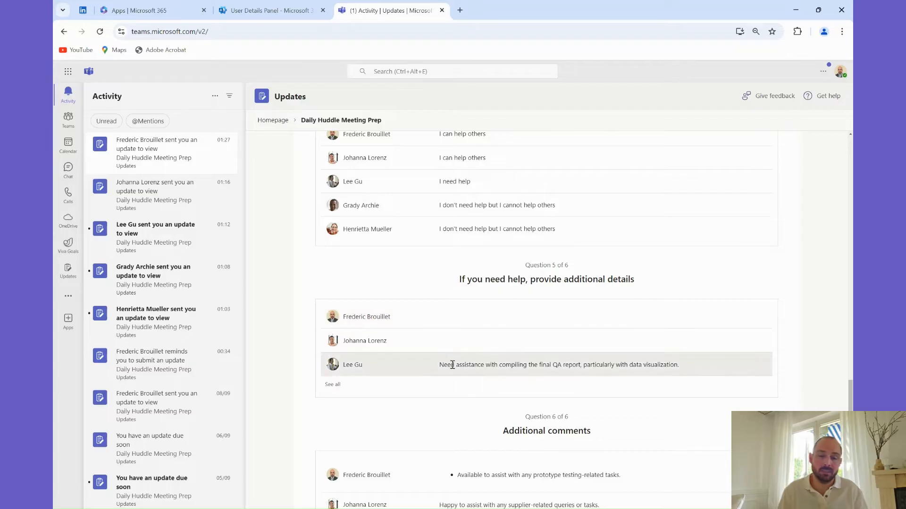
pyautogui.scroll(-3)
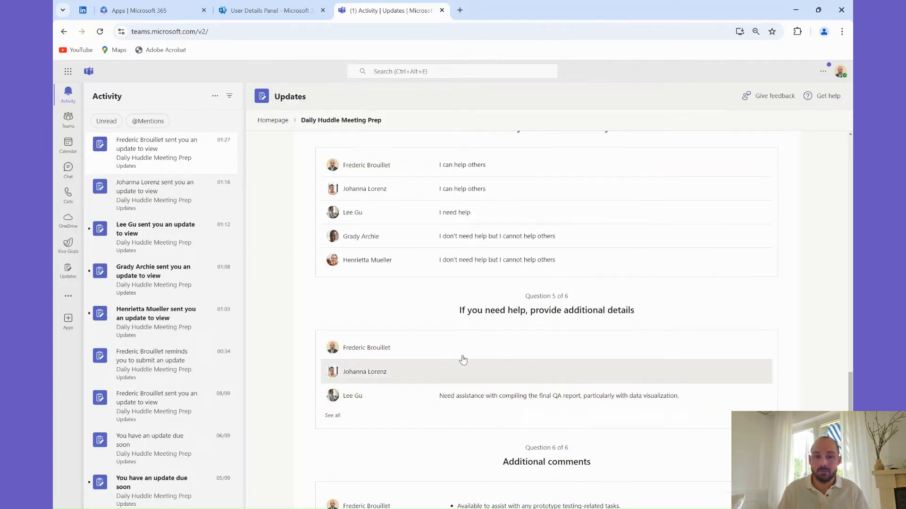
pyautogui.scroll(3)
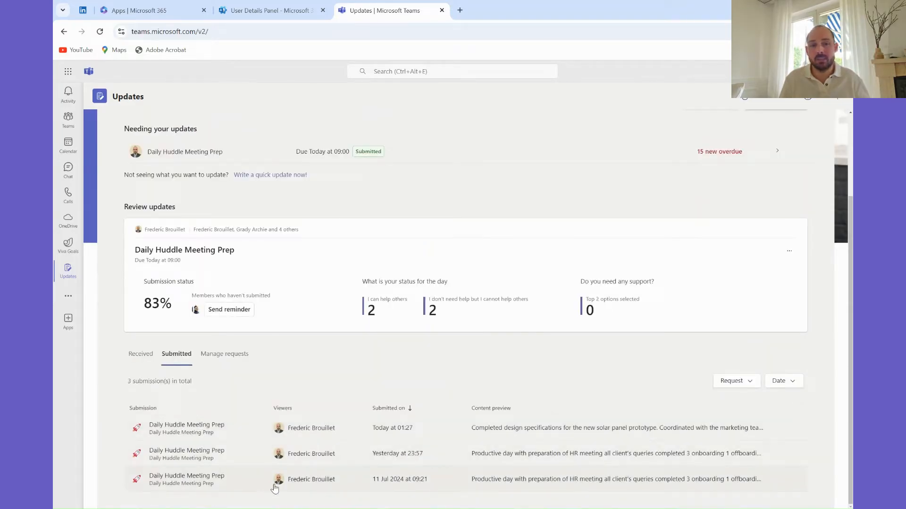
# Under Manage requests, choose Edit from the Daily Huddle Meeting Prep actions menu.
pyautogui.click(224, 353)
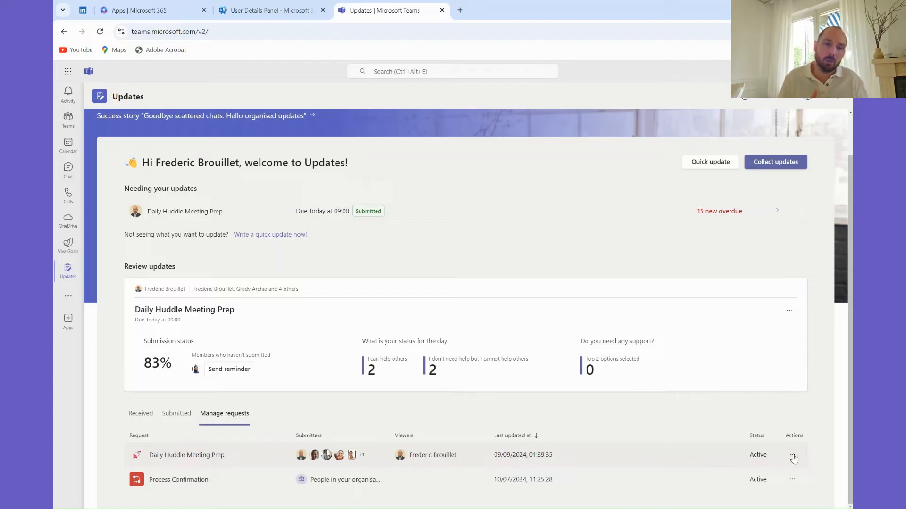
pyautogui.moveTo(315, 465)
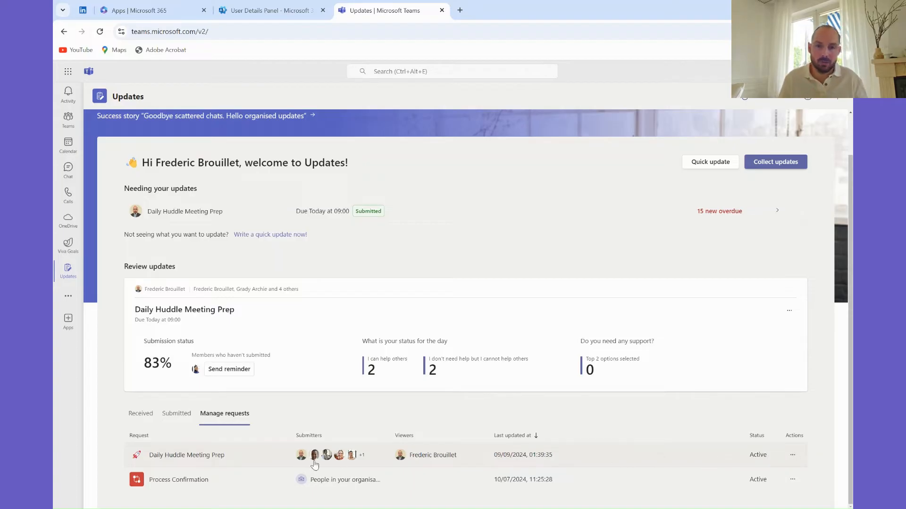
pyautogui.click(792, 455)
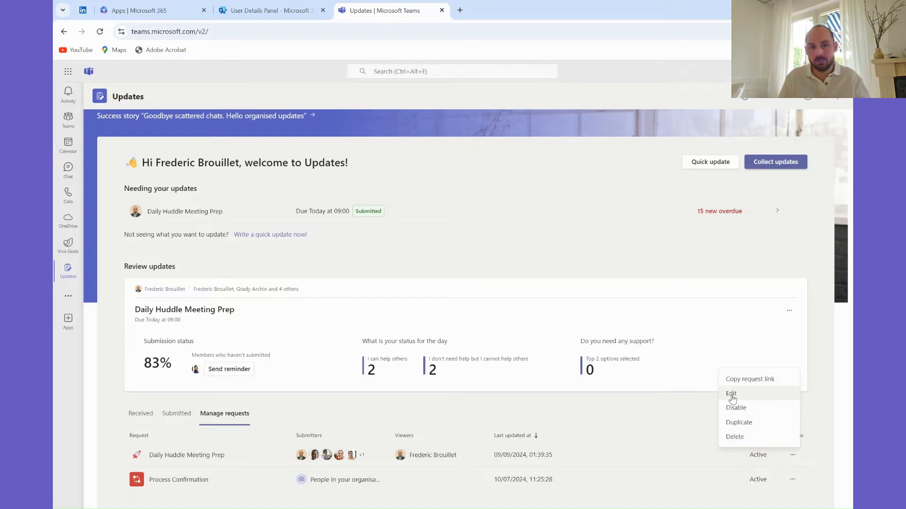
pyautogui.click(730, 393)
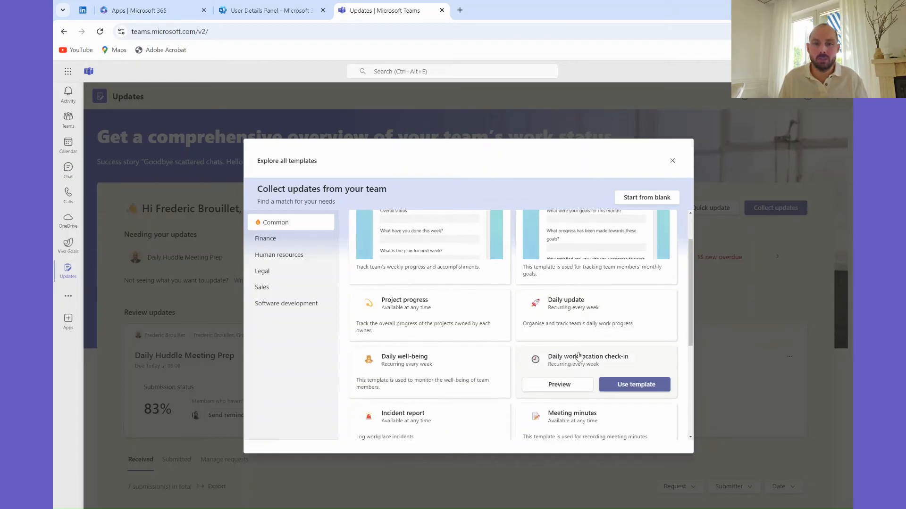
# Preview the Shift handoff template's outcome and form in the gallery.
pyautogui.scroll(-3)
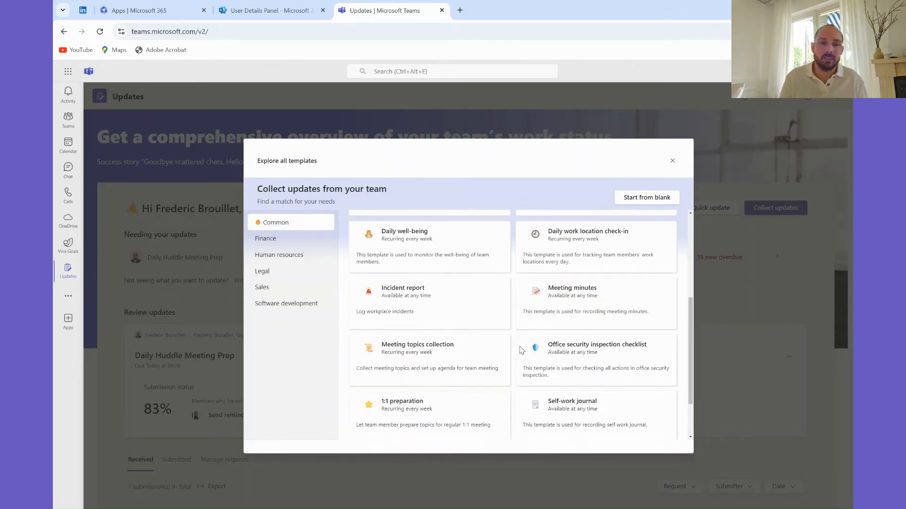
pyautogui.scroll(-3)
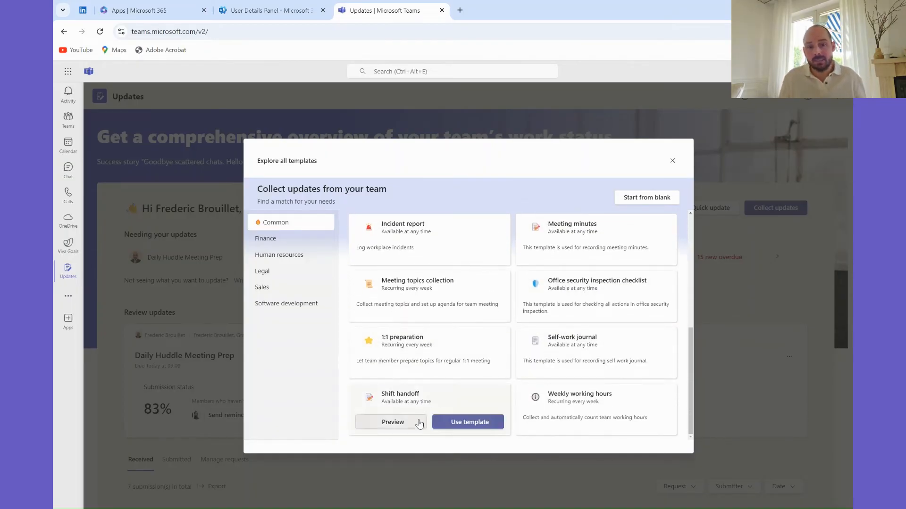
pyautogui.click(392, 421)
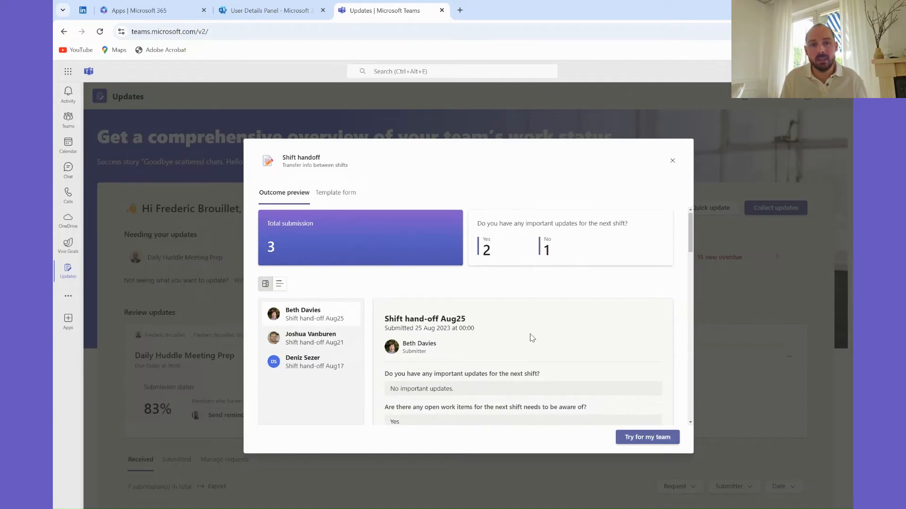
pyautogui.scroll(-3)
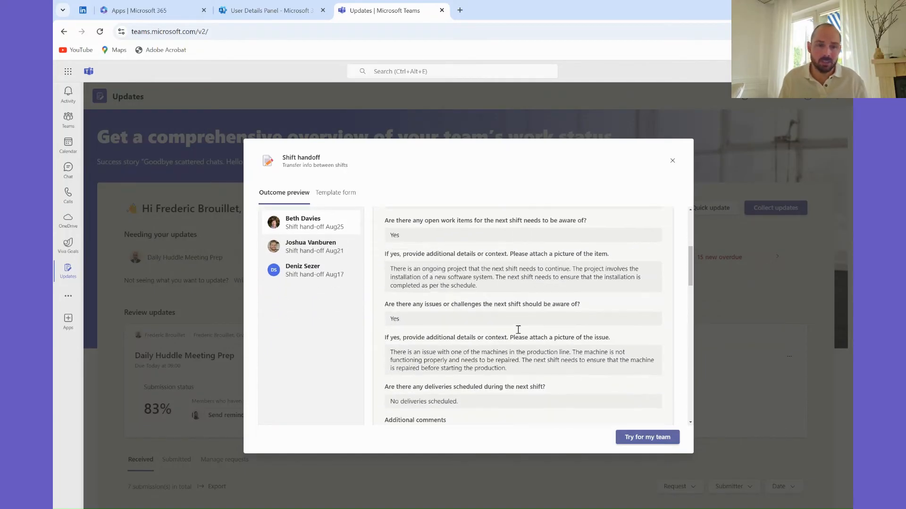
pyautogui.scroll(-3)
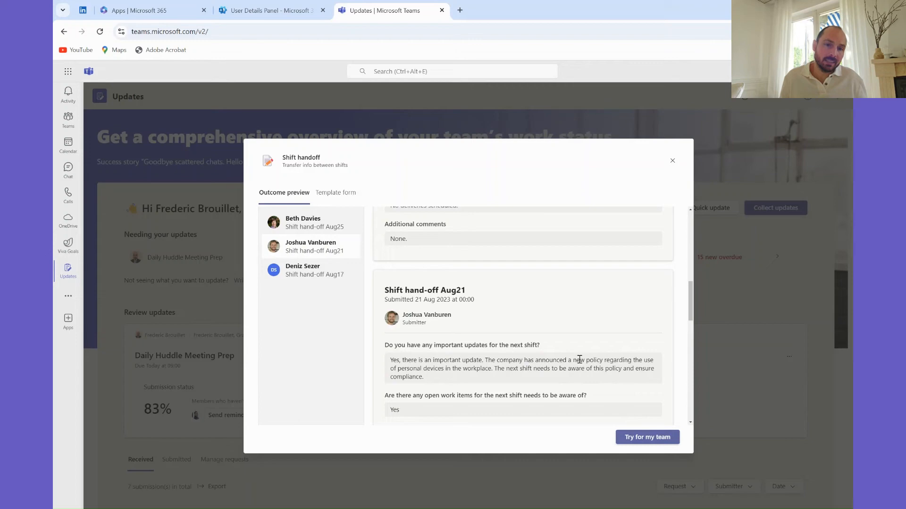
pyautogui.click(335, 192)
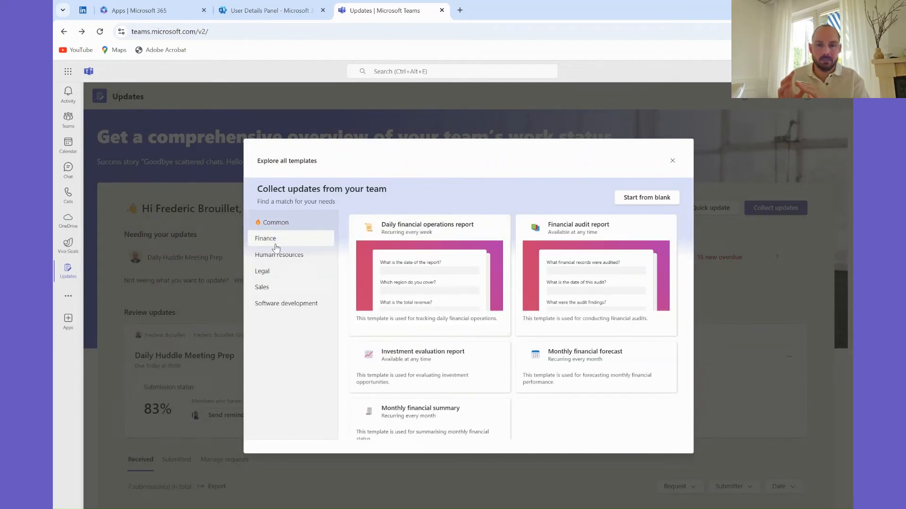
# Browse the Sales category templates and close the template gallery.
pyautogui.click(278, 255)
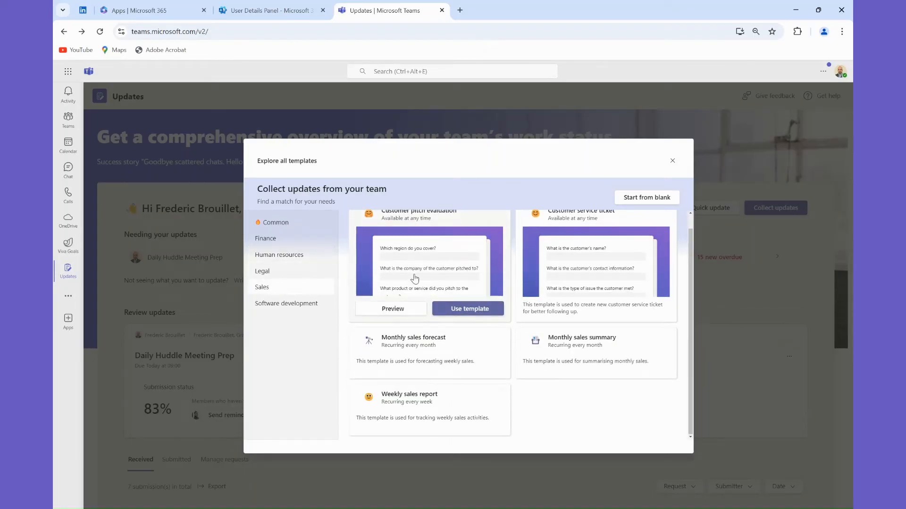
pyautogui.click(671, 160)
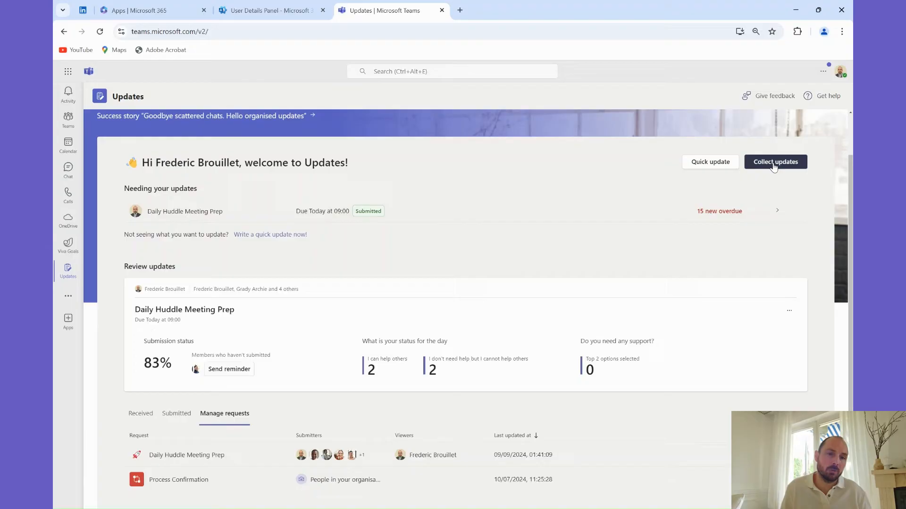
# From Collect updates, preview the Employee onboarding report template's sample outcome.
pyautogui.click(774, 162)
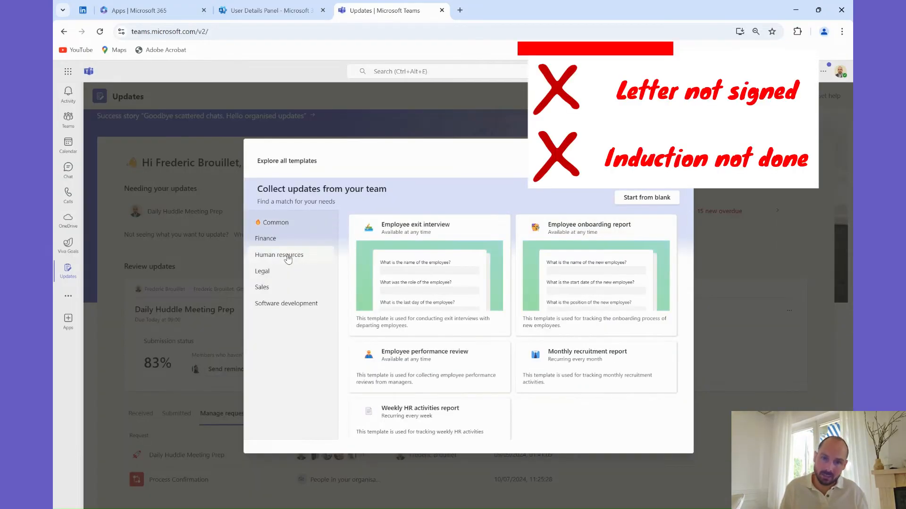
pyautogui.click(589, 228)
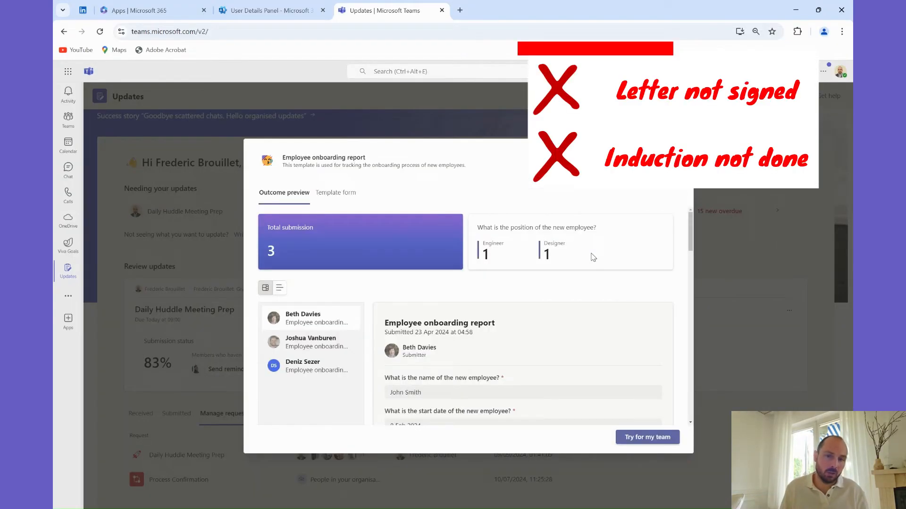
pyautogui.scroll(-3)
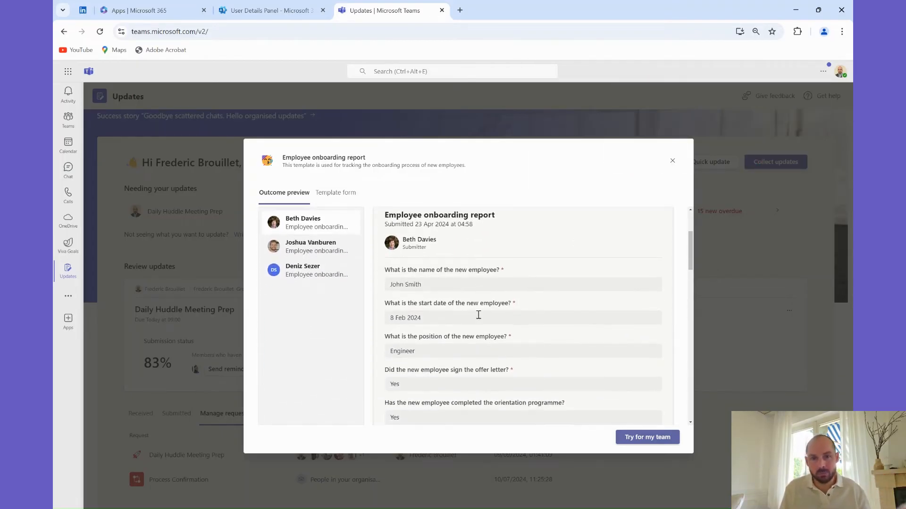
pyautogui.scroll(-3)
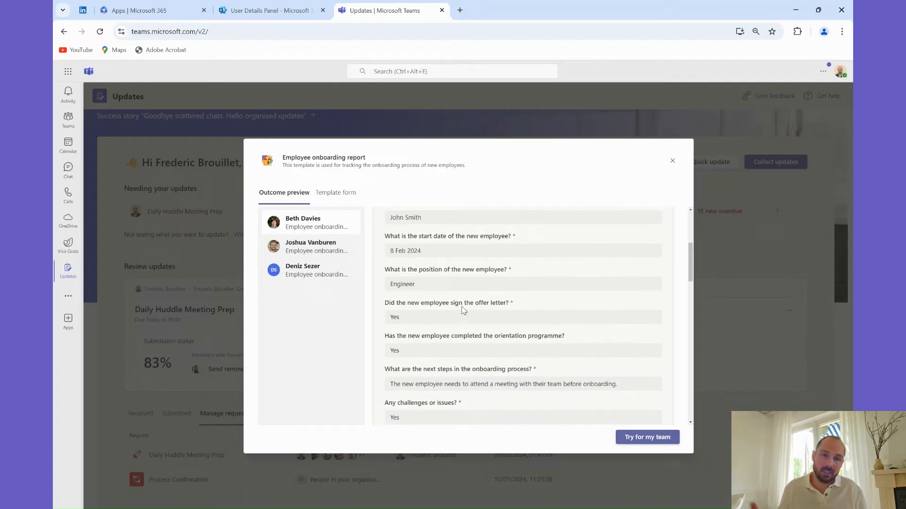
pyautogui.scroll(-3)
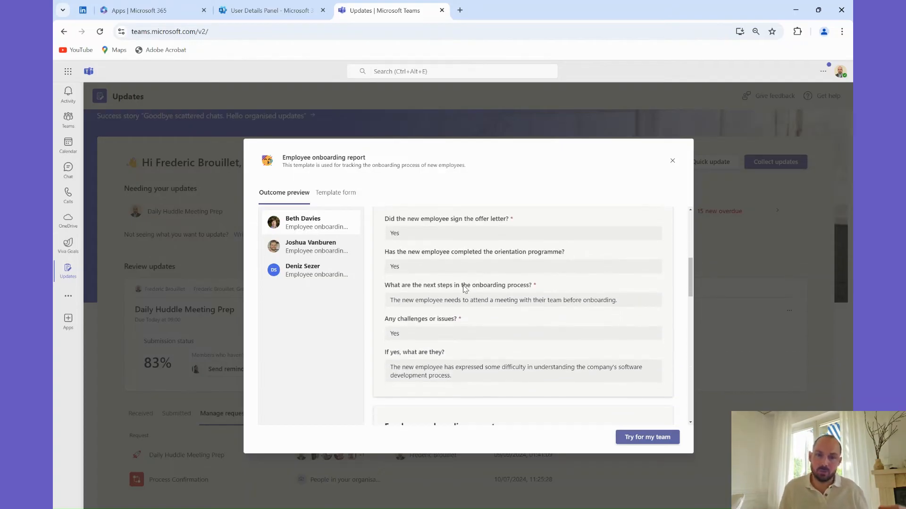
pyautogui.scroll(-3)
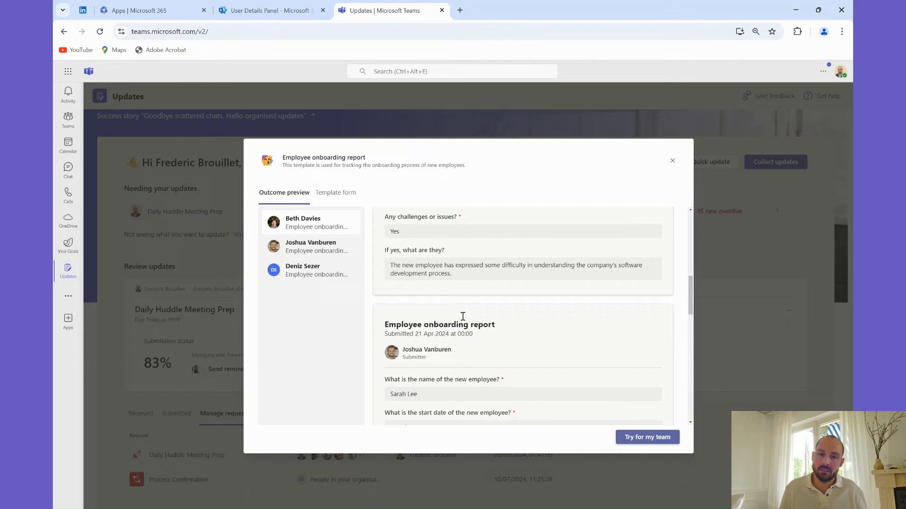
# Review the template's blank form questions on the Template form tab.
pyautogui.click(335, 193)
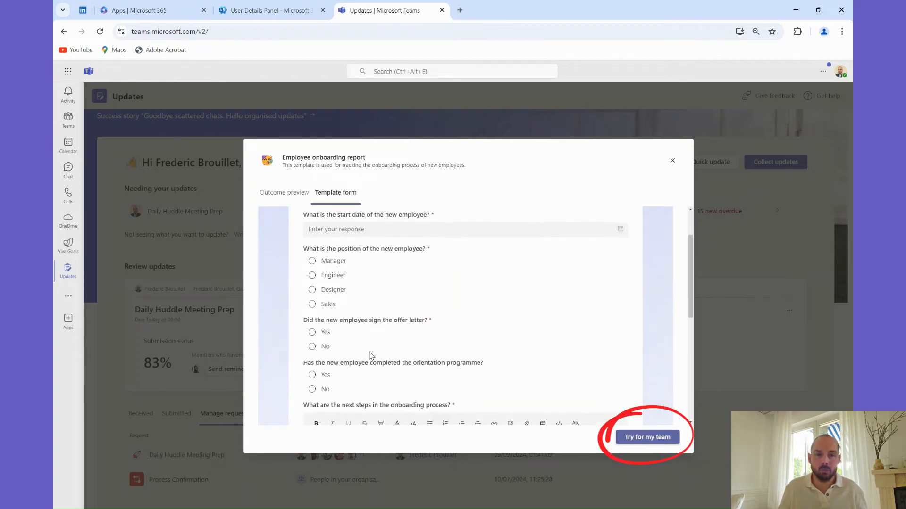
pyautogui.scroll(-3)
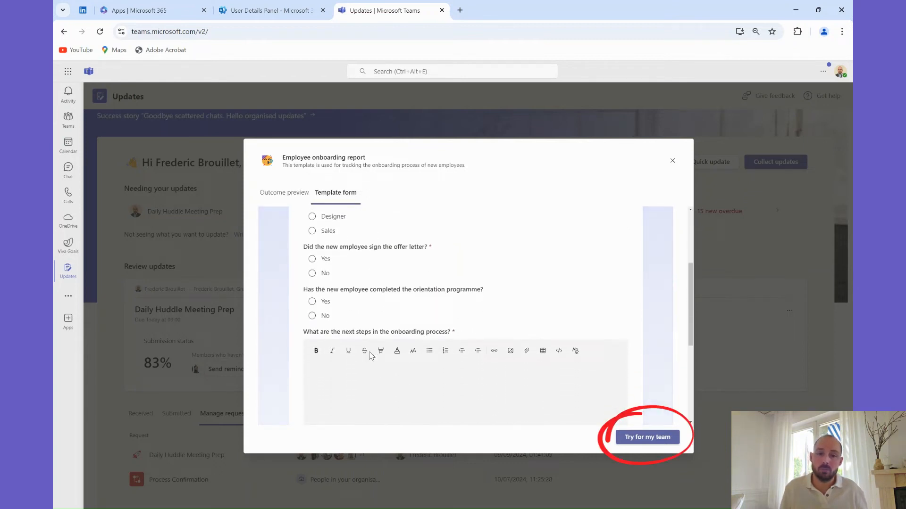
pyautogui.scroll(-3)
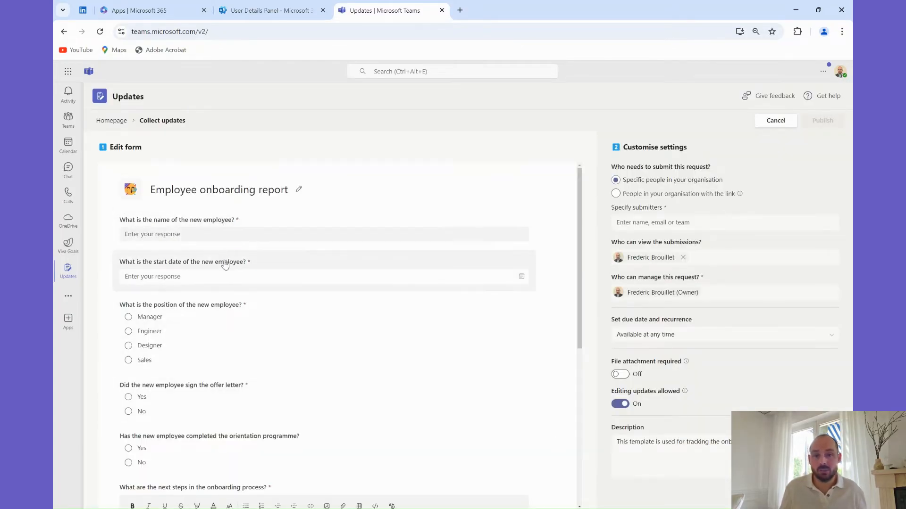
# Choose Specific people as submitters, add two suggested colleagues, then remove both.
pyautogui.scroll(-3)
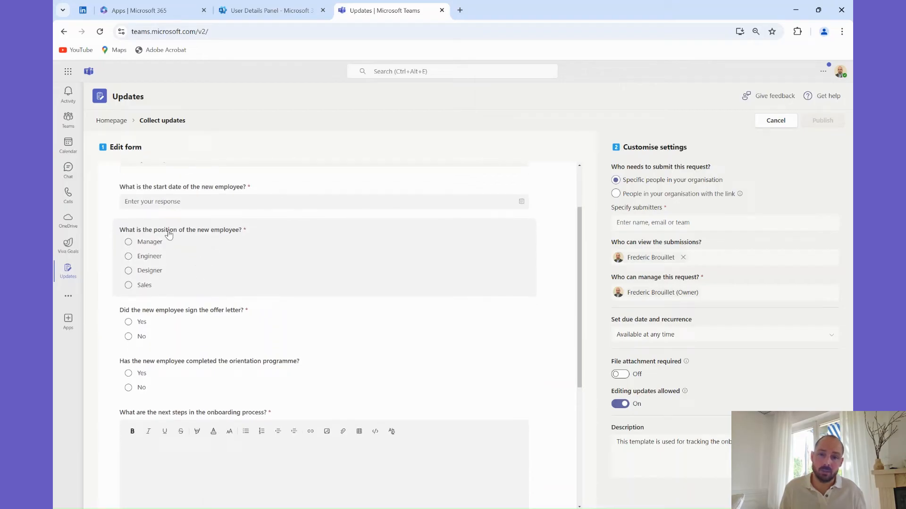
pyautogui.scroll(-3)
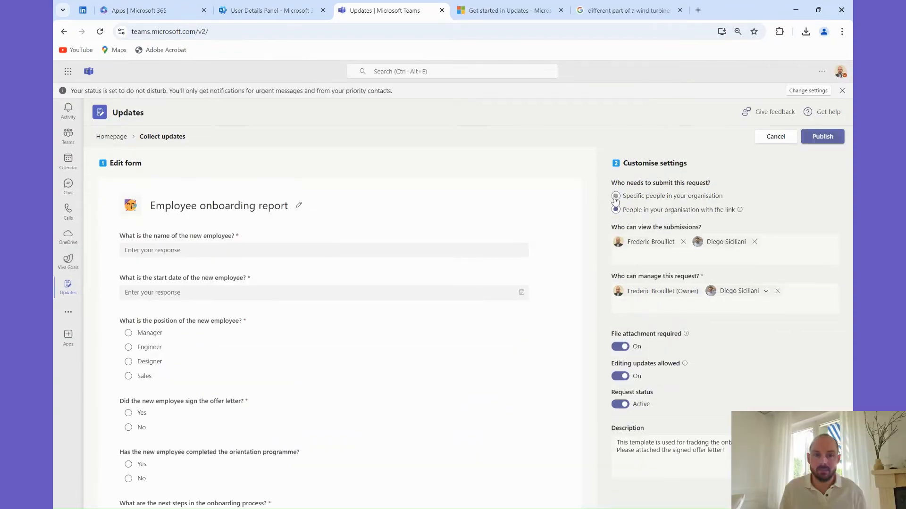
pyautogui.click(615, 196)
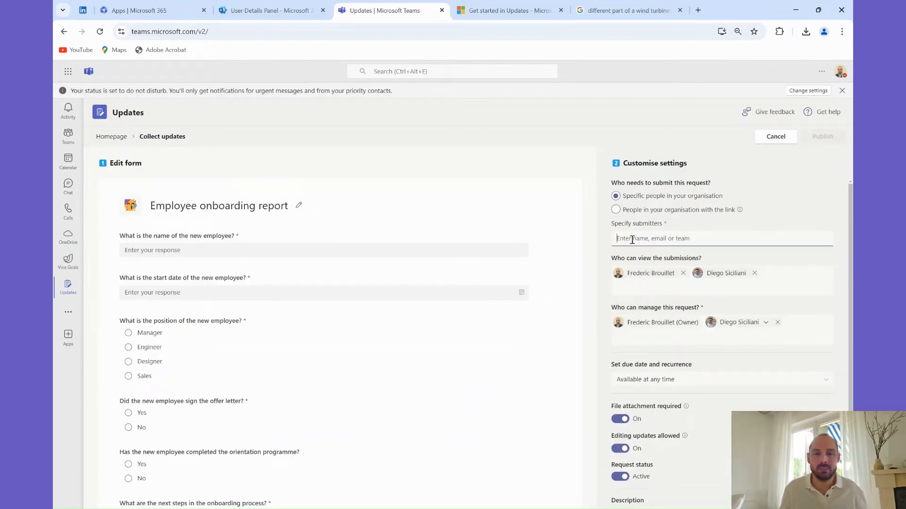
pyautogui.write('lid')
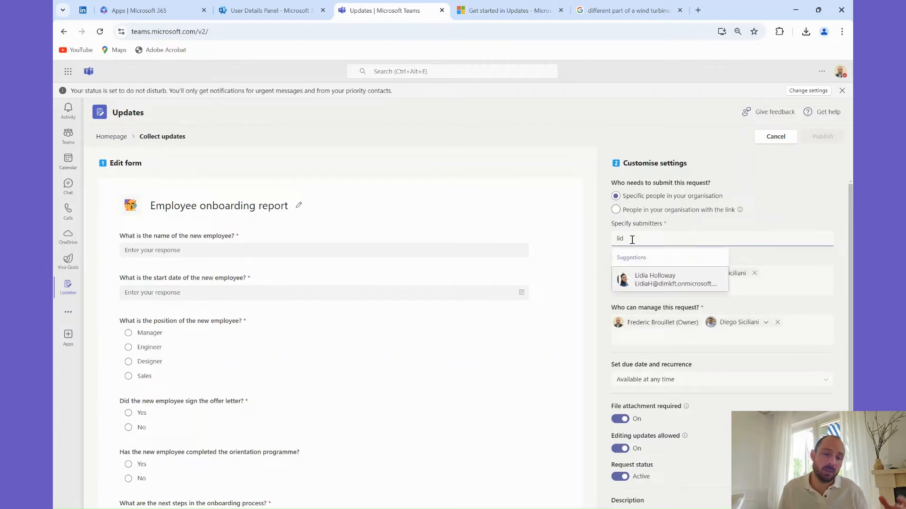
pyautogui.click(654, 279)
pyautogui.write('lynn')
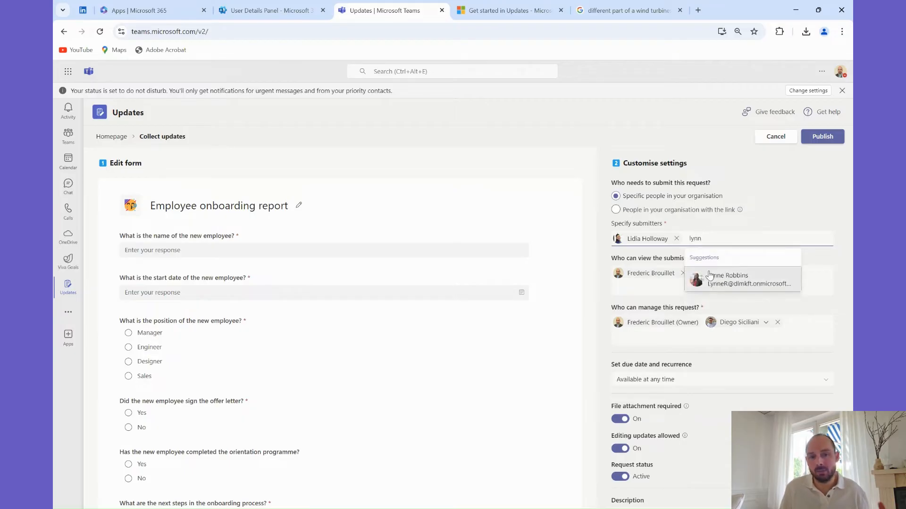
pyautogui.click(735, 279)
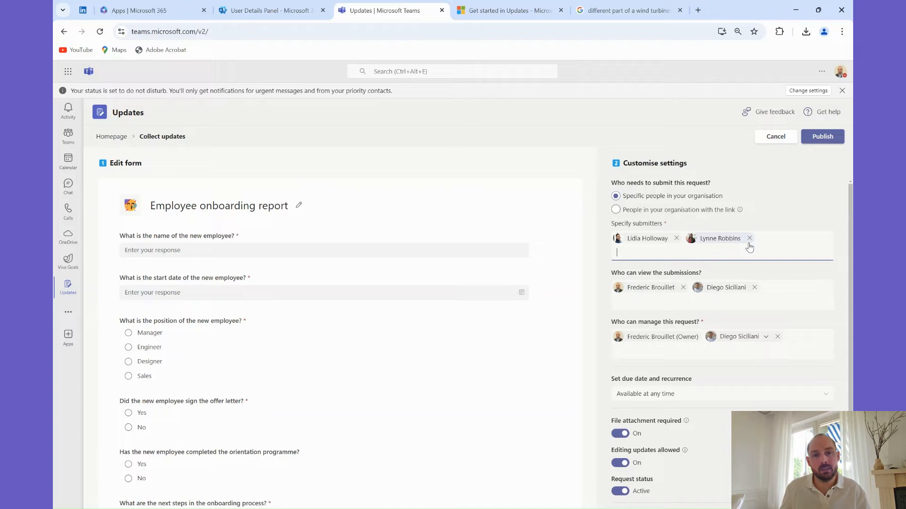
pyautogui.click(749, 238)
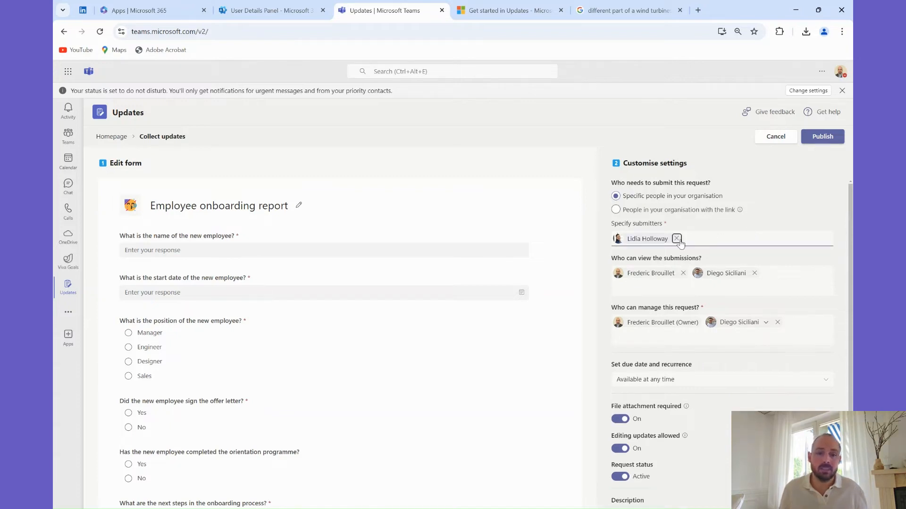
pyautogui.click(676, 239)
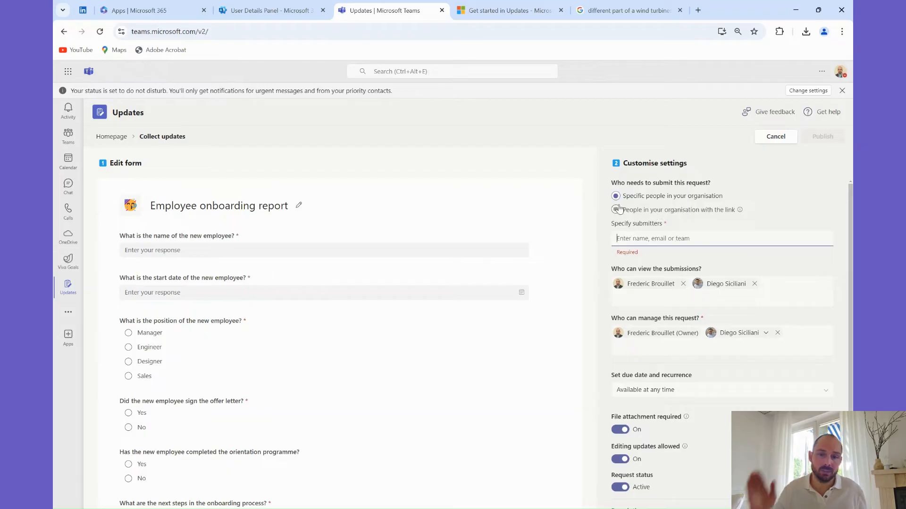
# Try 'anyone with the link', revert to Specific people and continue to the remaining settings.
pyautogui.click(616, 209)
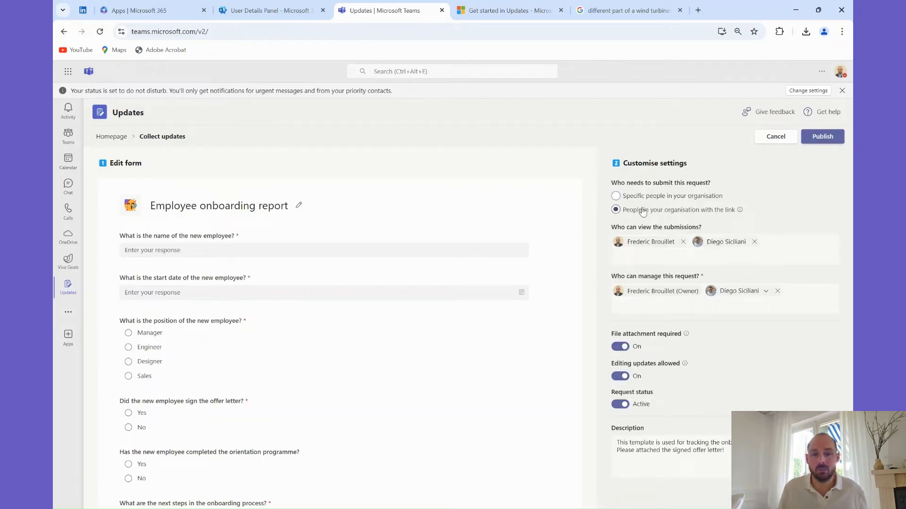
pyautogui.click(616, 180)
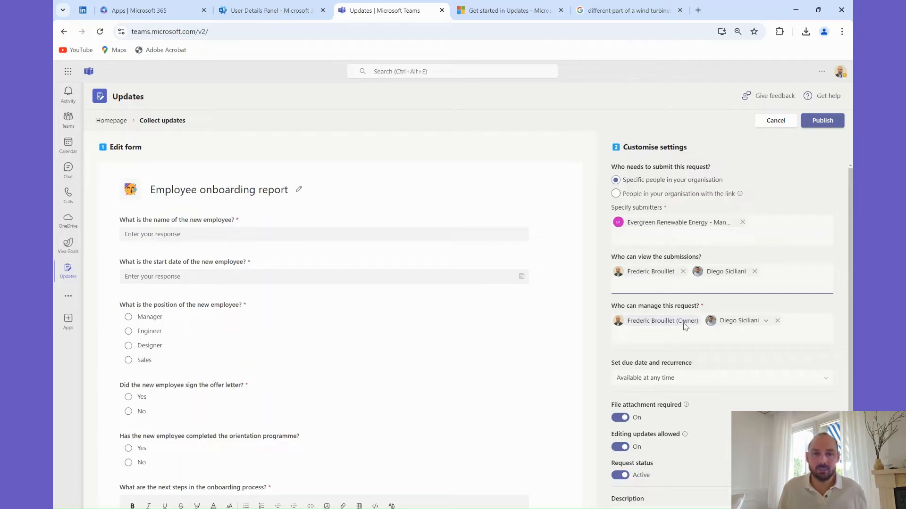
pyautogui.scroll(-3)
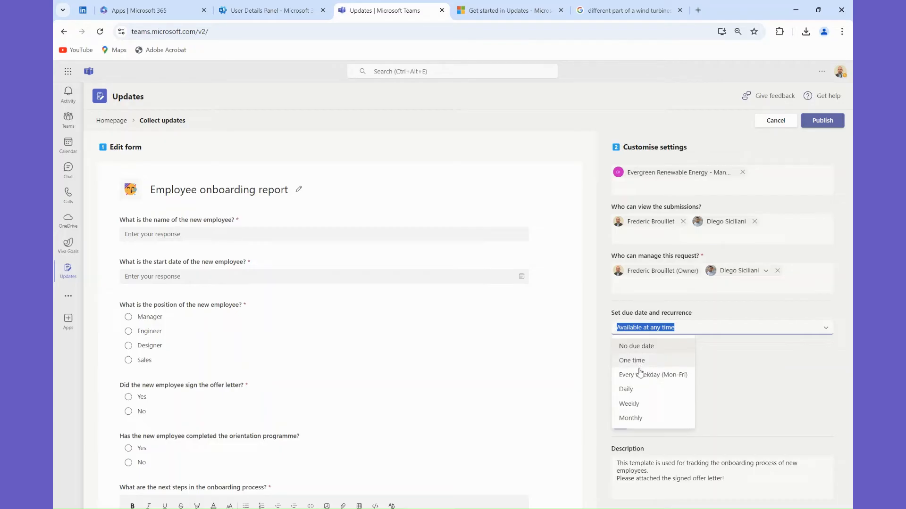
pyautogui.click(625, 389)
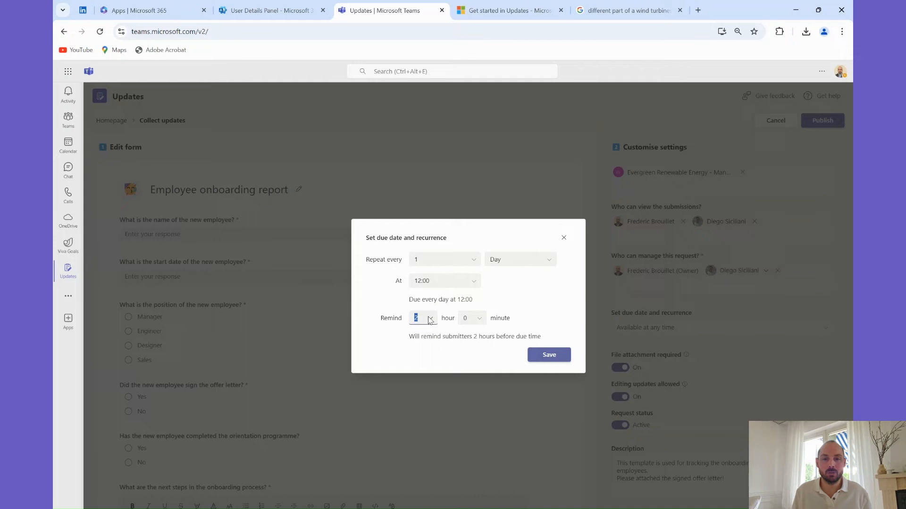
pyautogui.click(442, 280)
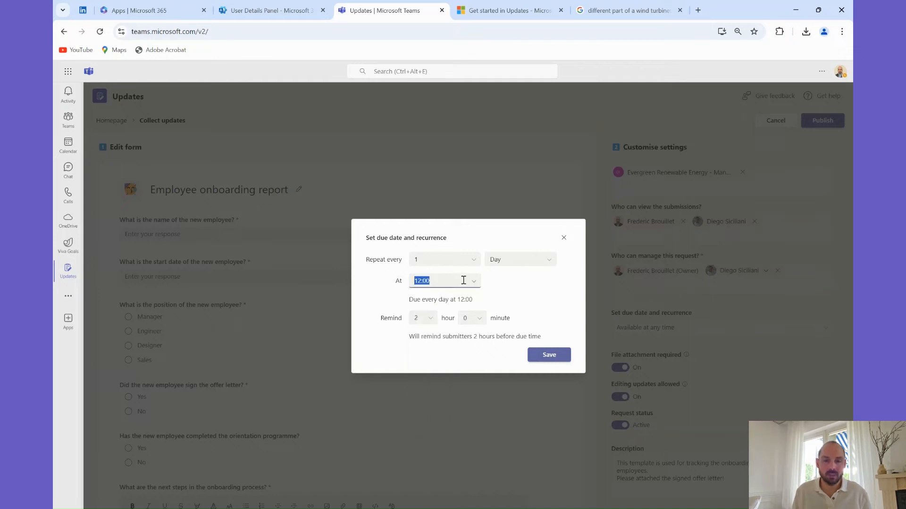
pyautogui.click(444, 280)
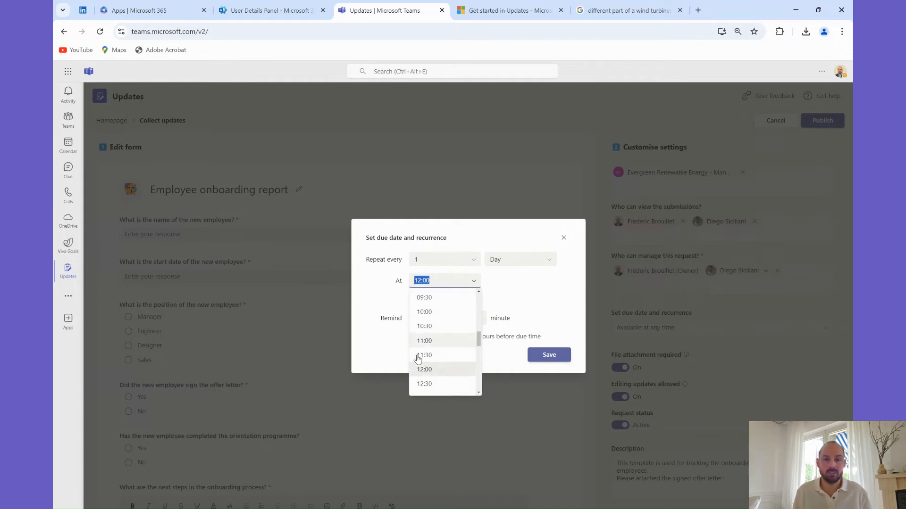
pyautogui.scroll(-3)
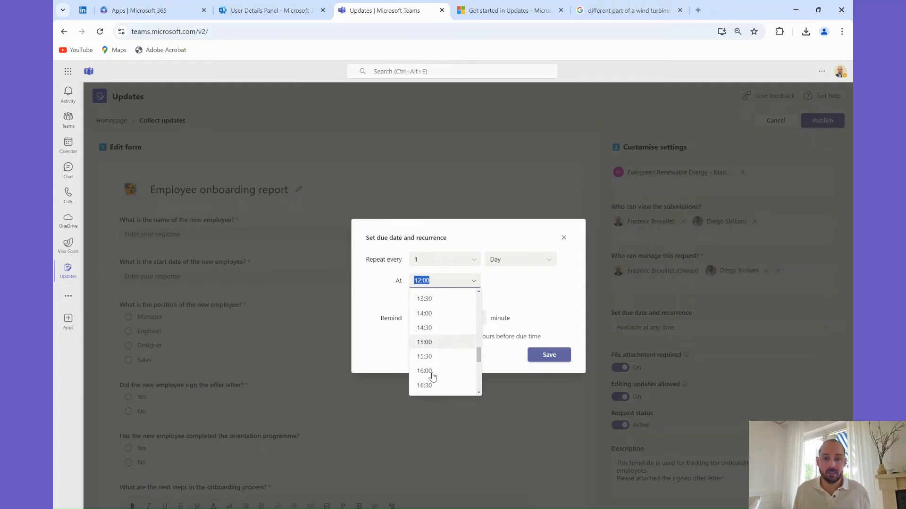
pyautogui.click(424, 371)
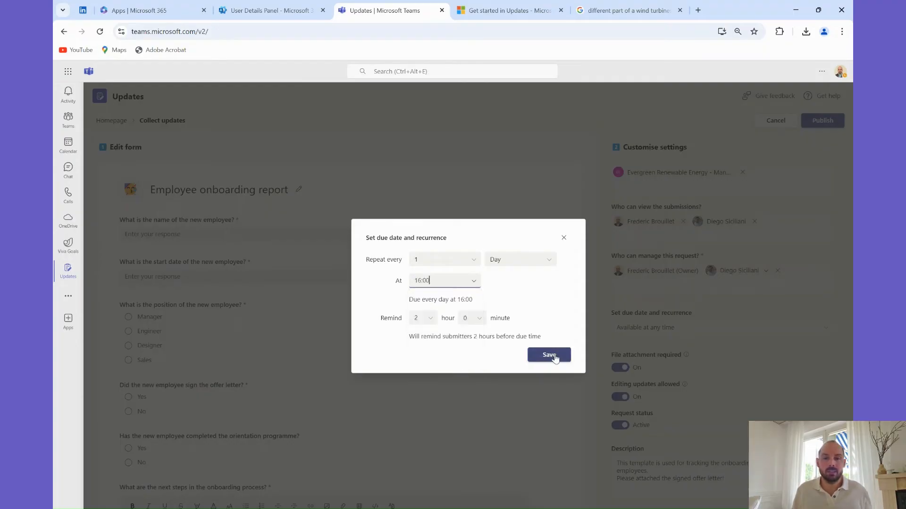
pyautogui.click(548, 355)
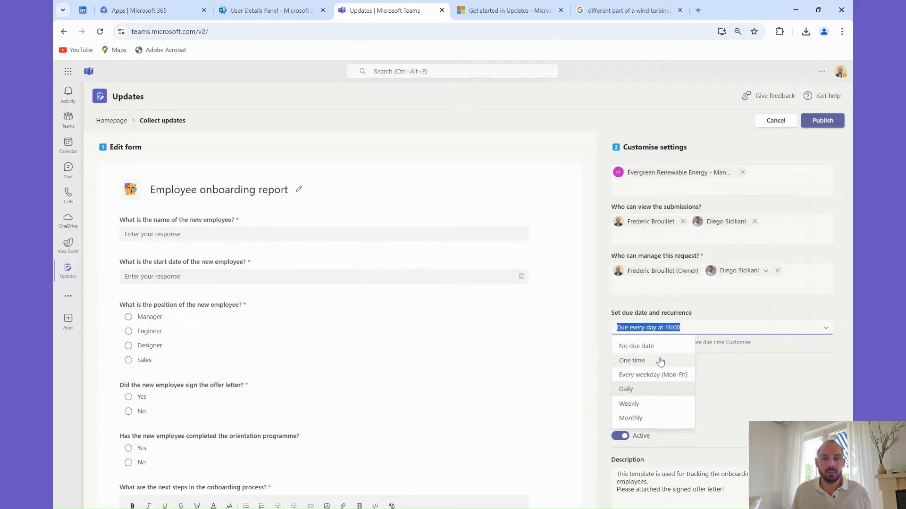
pyautogui.click(636, 346)
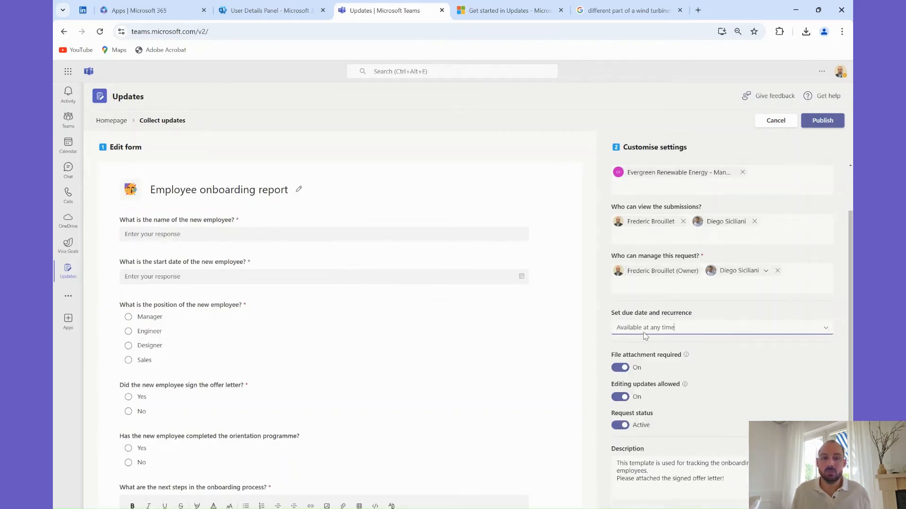
pyautogui.moveTo(666, 358)
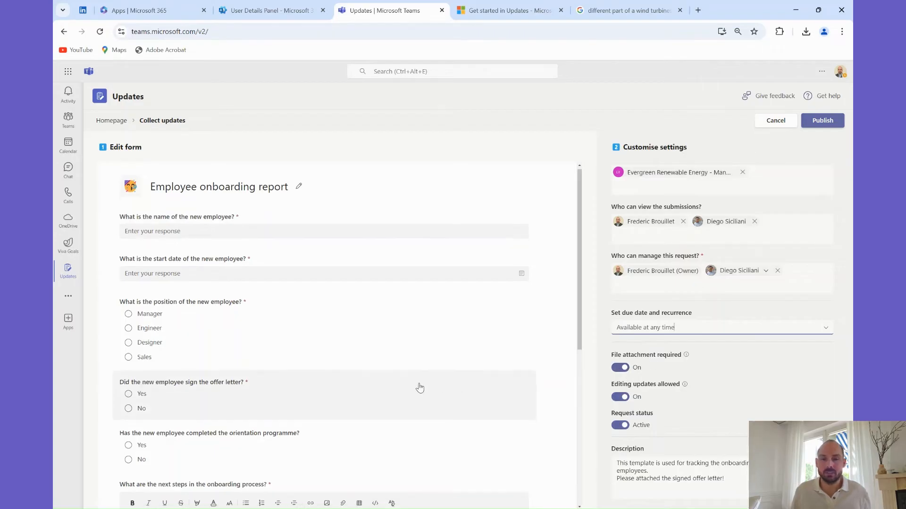
pyautogui.scroll(-3)
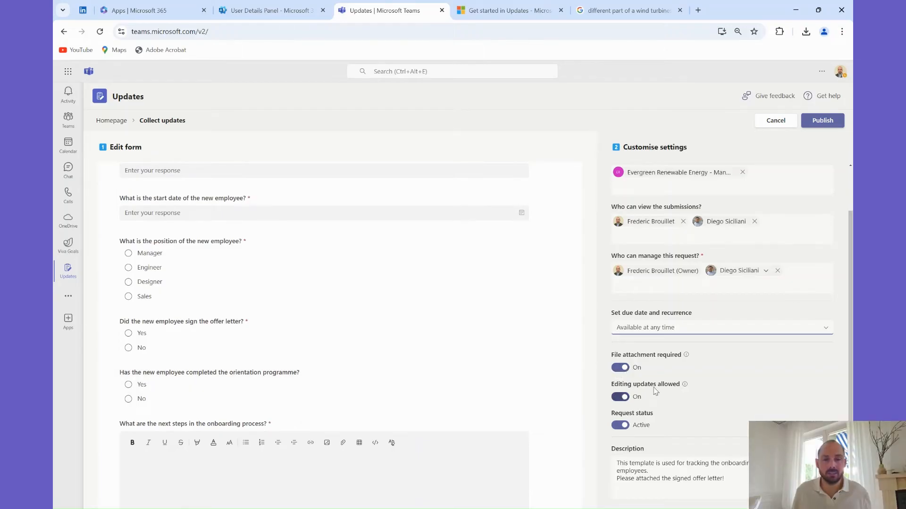
pyautogui.moveTo(648, 425)
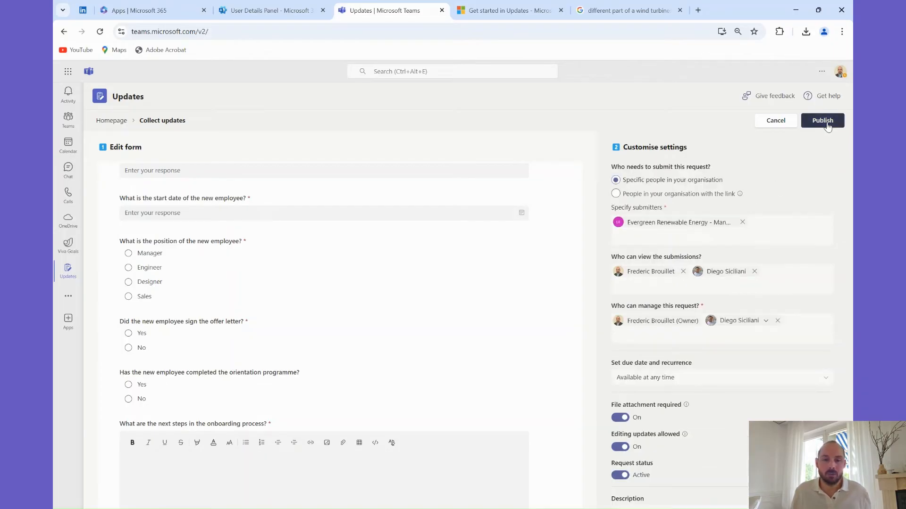
# Publish the onboarding report, answer it as a submitter starting 'She needs t...', and submit.
pyautogui.click(822, 120)
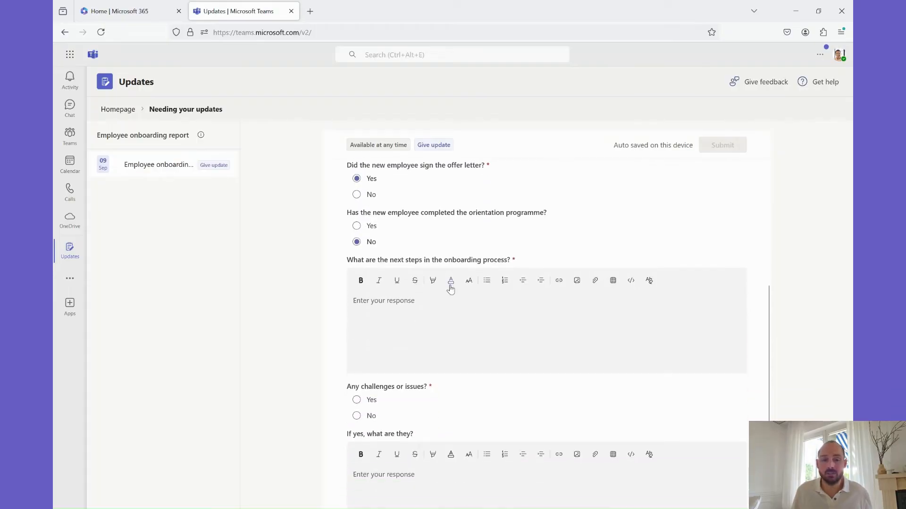
pyautogui.write('She needs to receive her laptop and mobile')
pyautogui.write('na')
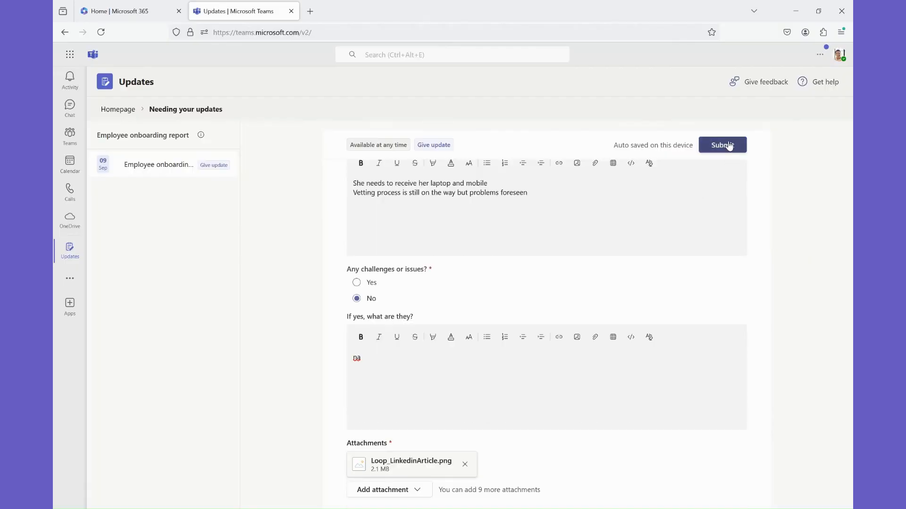
pyautogui.click(721, 144)
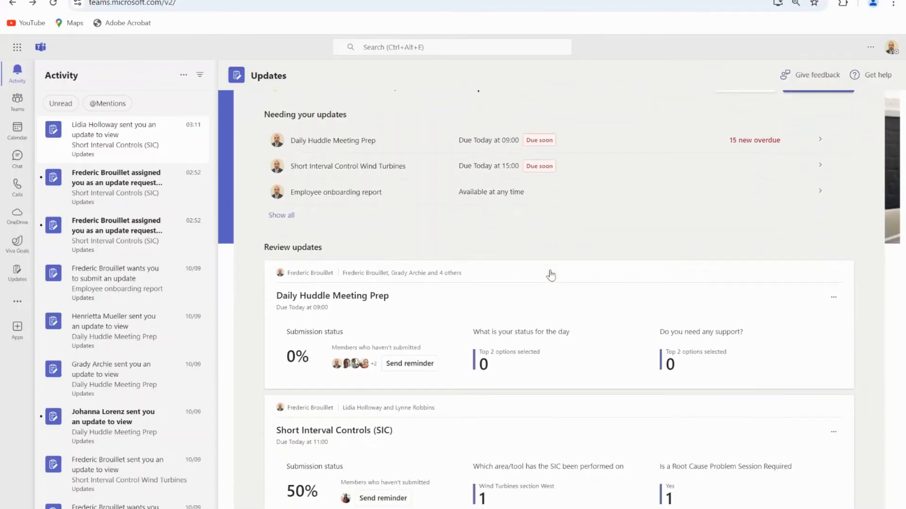
# Export all 14 received submissions to an .xlsx spreadsheet ready for download.
pyautogui.scroll(-3)
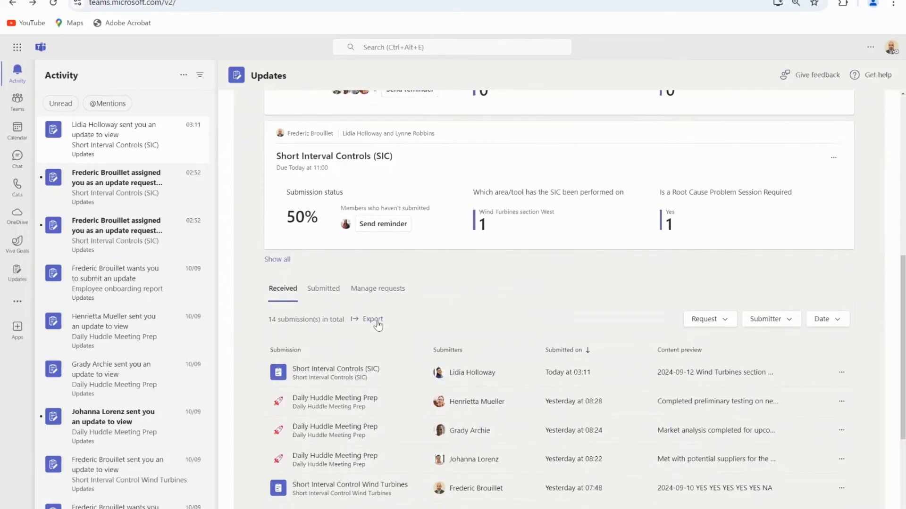
pyautogui.click(373, 319)
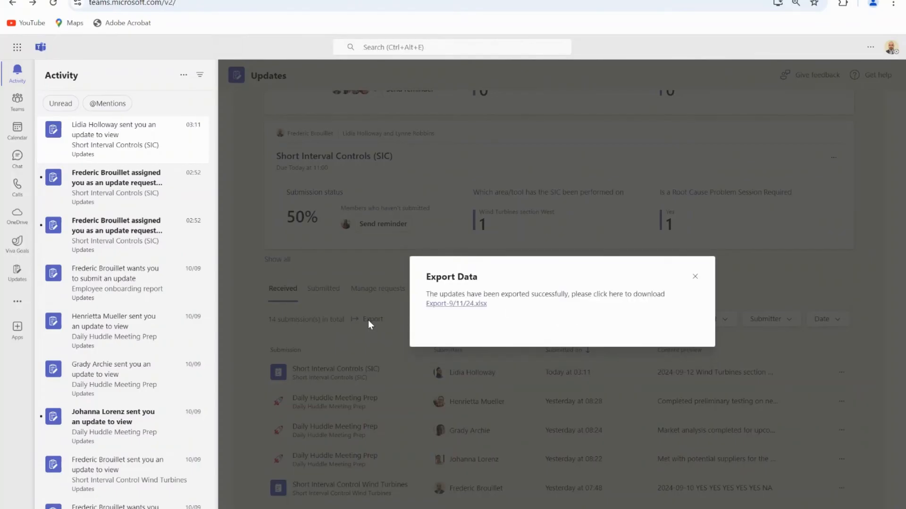
pyautogui.moveTo(456, 303)
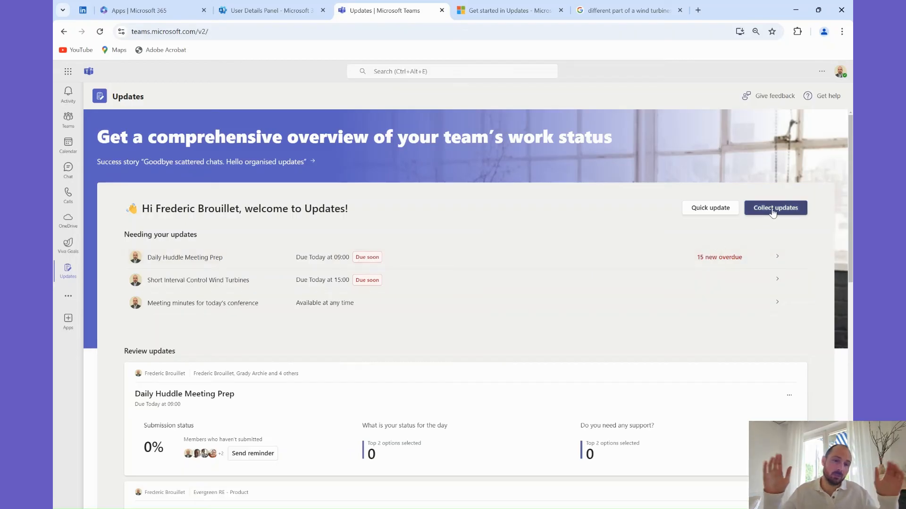
# Start a new blank update request and make its first question multiple choice.
pyautogui.click(775, 208)
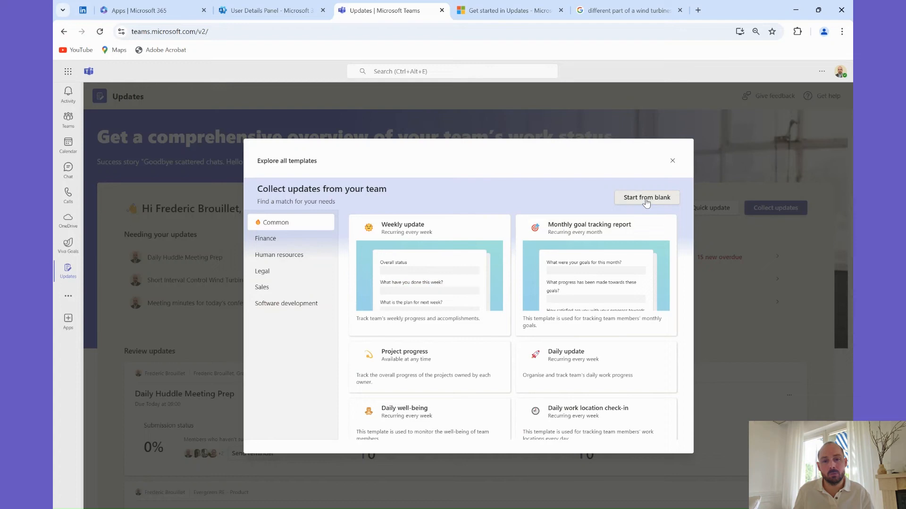
pyautogui.click(646, 198)
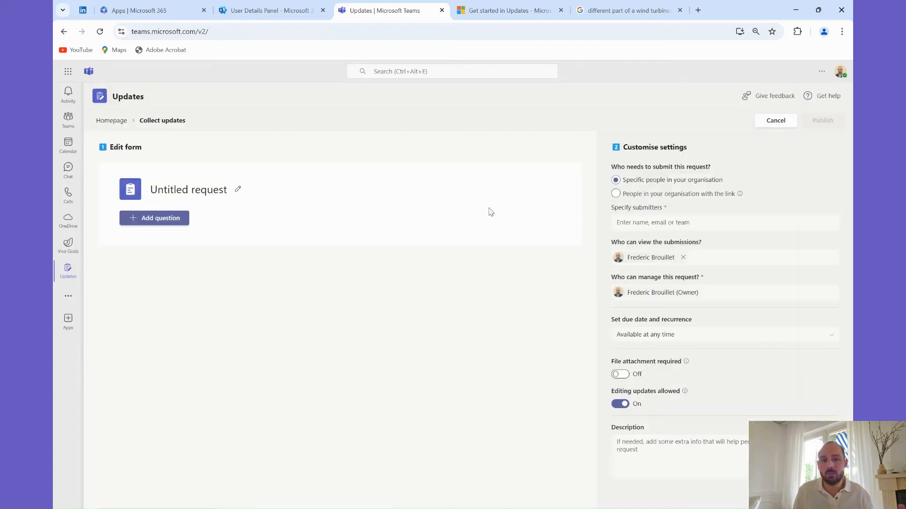
pyautogui.moveTo(188, 134)
pyautogui.write('Short Interval Controls')
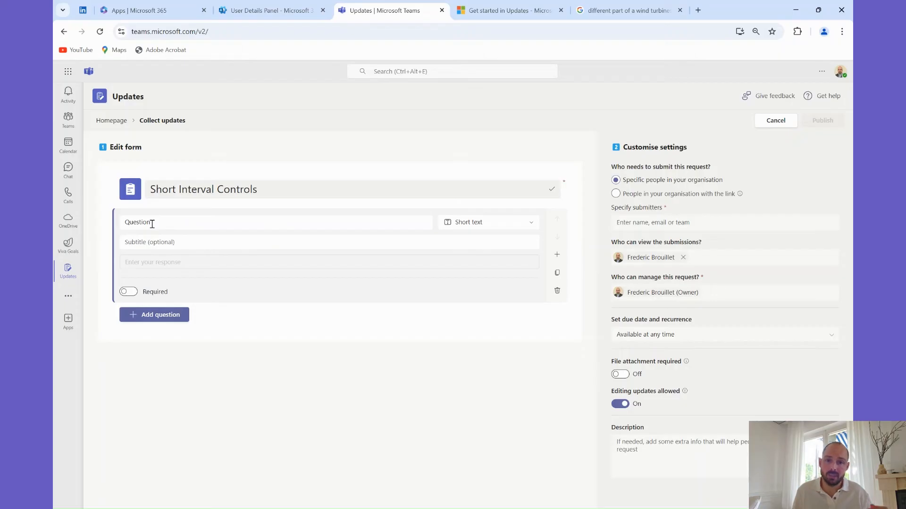
pyautogui.moveTo(524, 225)
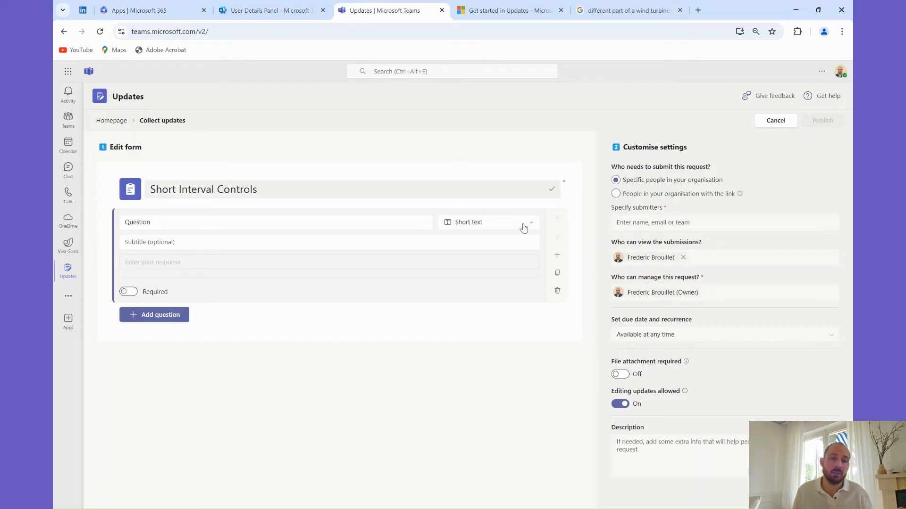
pyautogui.click(488, 222)
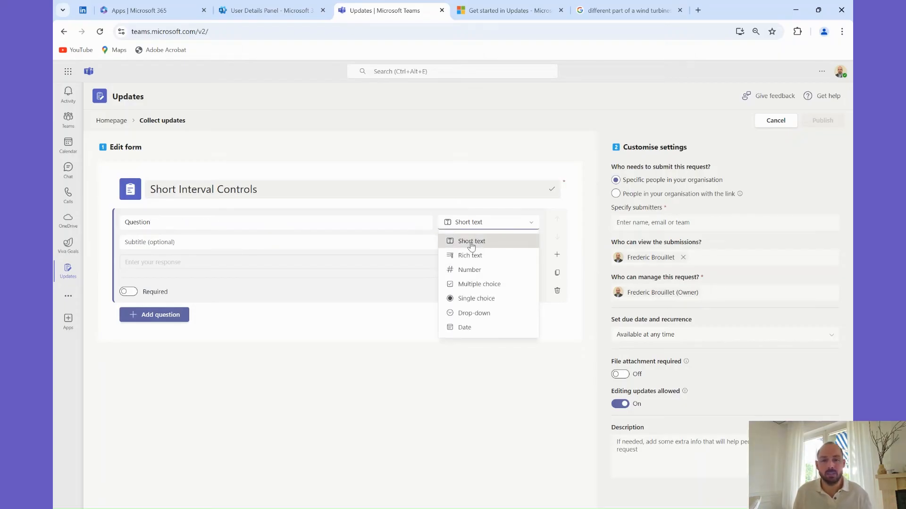
pyautogui.moveTo(470, 255)
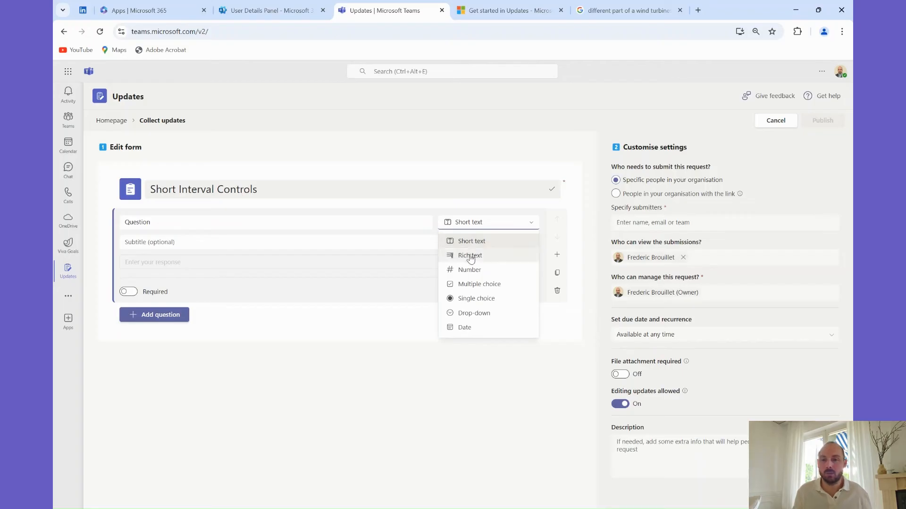
pyautogui.moveTo(468, 270)
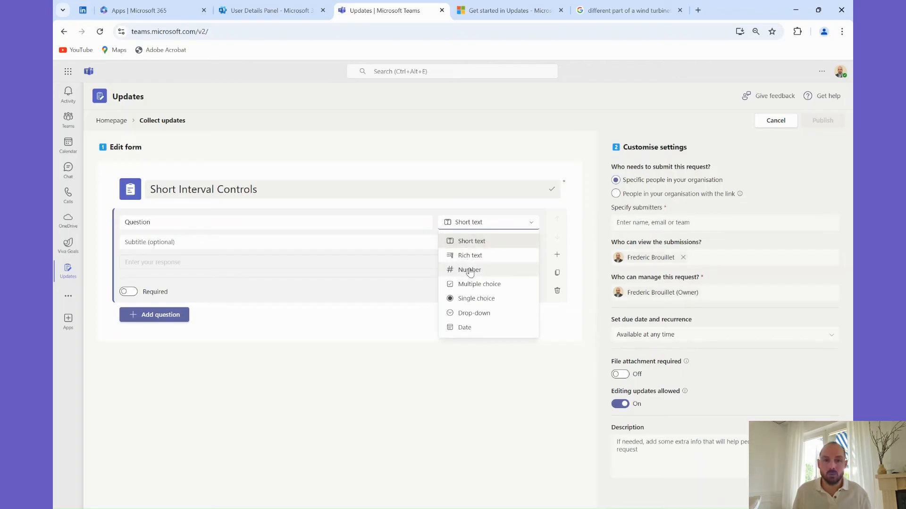
pyautogui.click(479, 283)
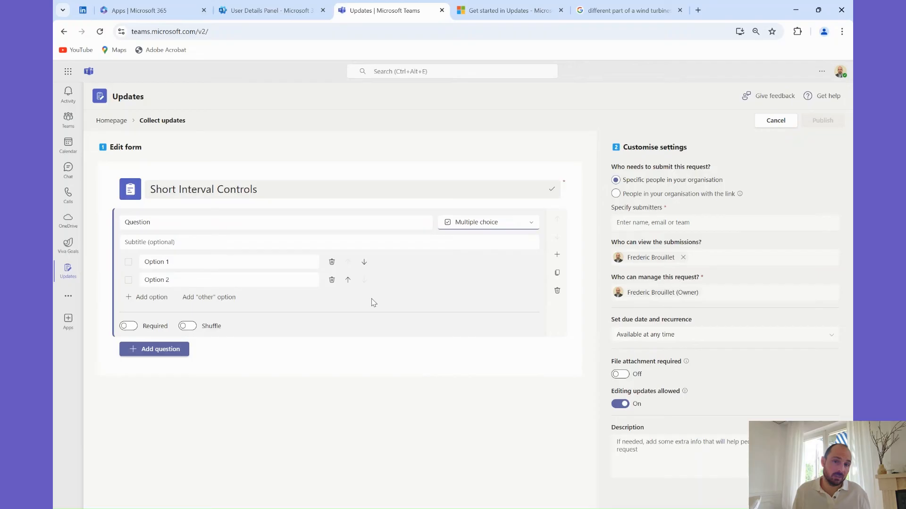
pyautogui.moveTo(538, 231)
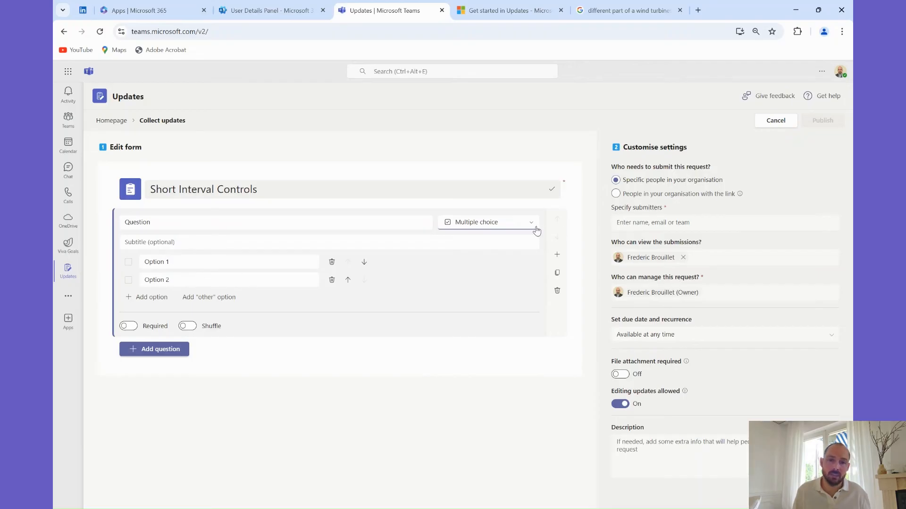
# Change the question's answer type to drop-down, then to Date.
pyautogui.click(487, 222)
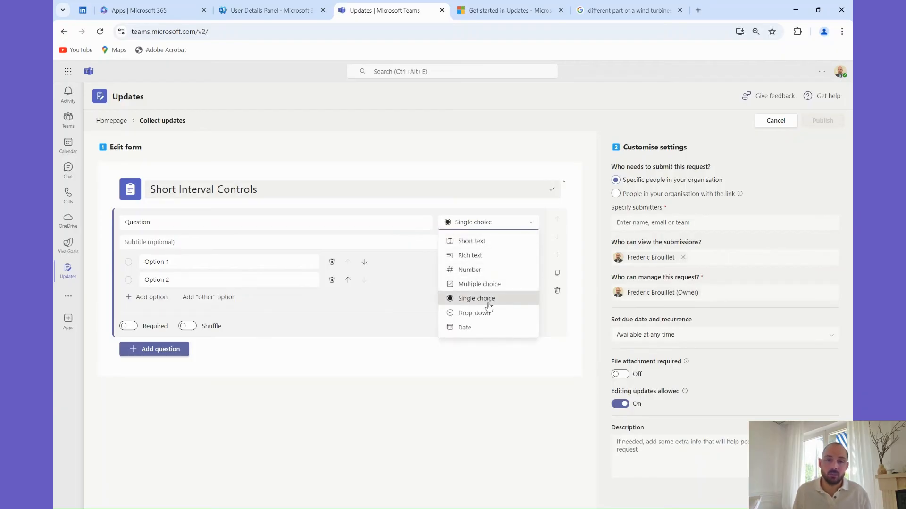
pyautogui.click(474, 312)
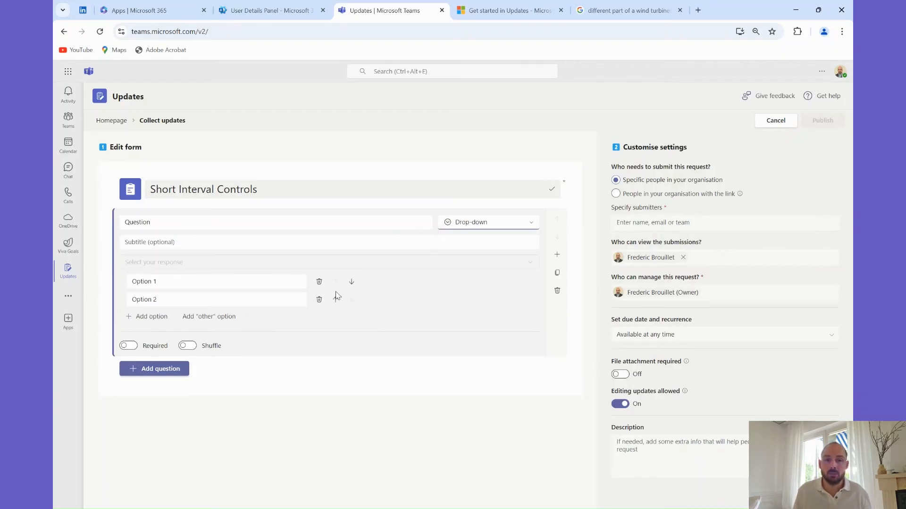
pyautogui.click(487, 222)
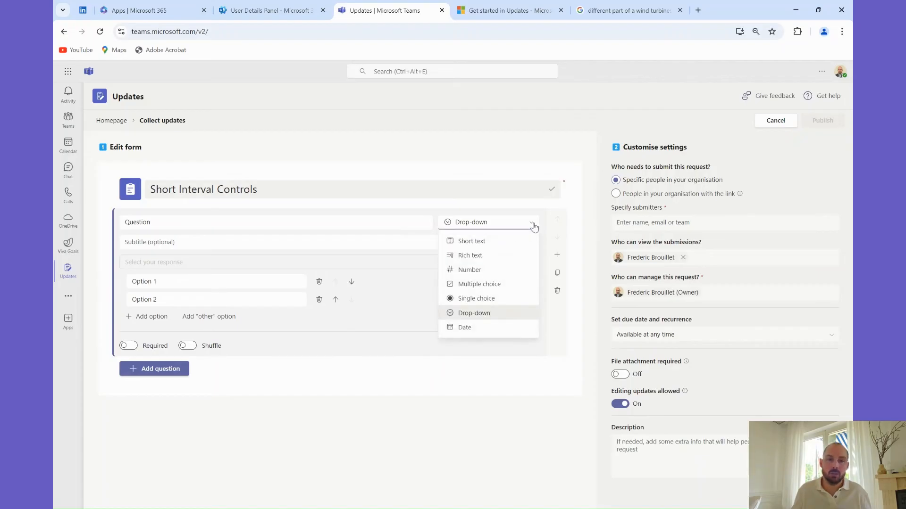
pyautogui.click(464, 327)
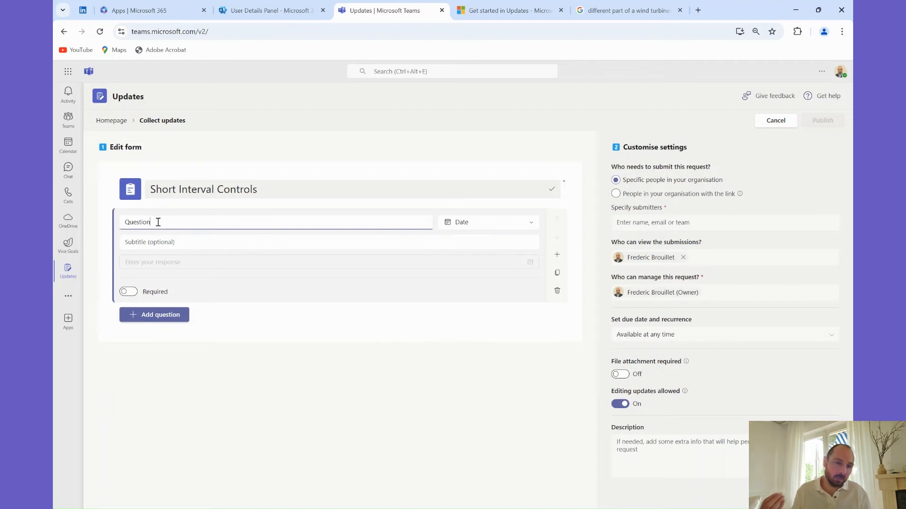
# Rename the question, save the Monday–Friday 11:00 recurrence and publish the SIC request.
pyautogui.doubleClick(137, 222)
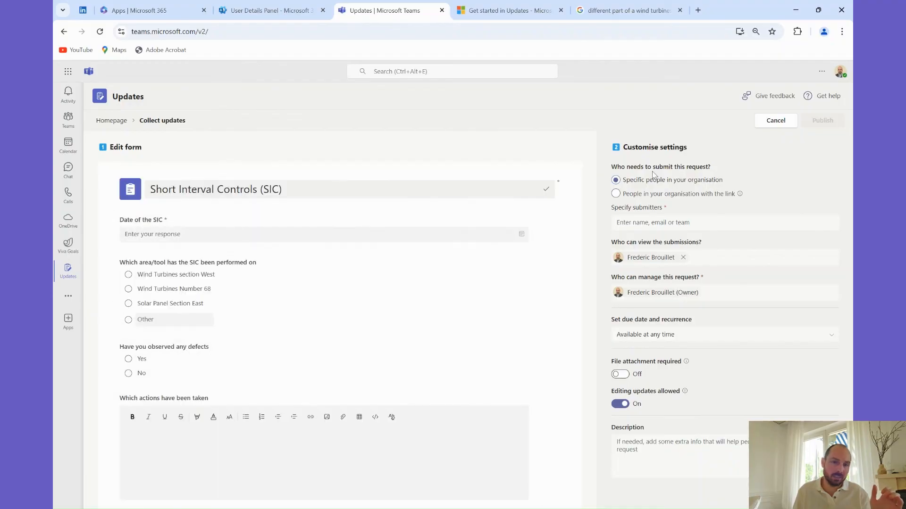
pyautogui.write('pat')
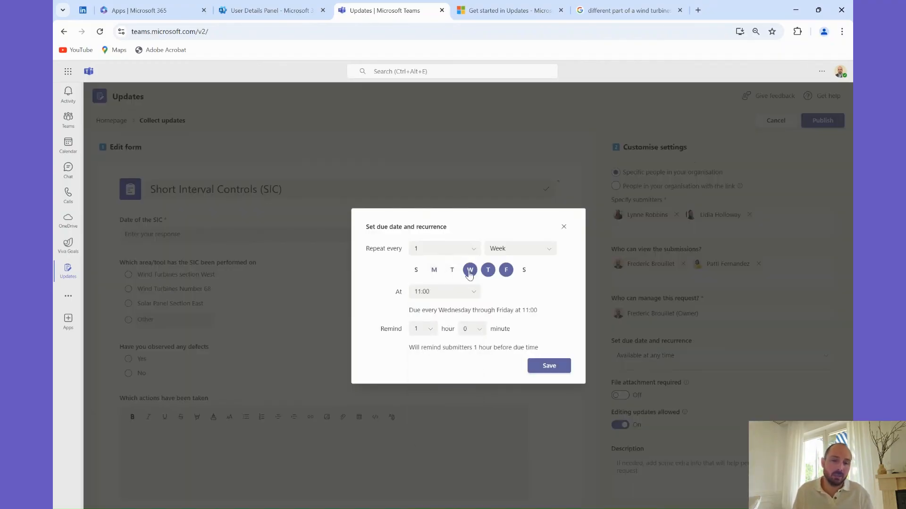
pyautogui.click(548, 365)
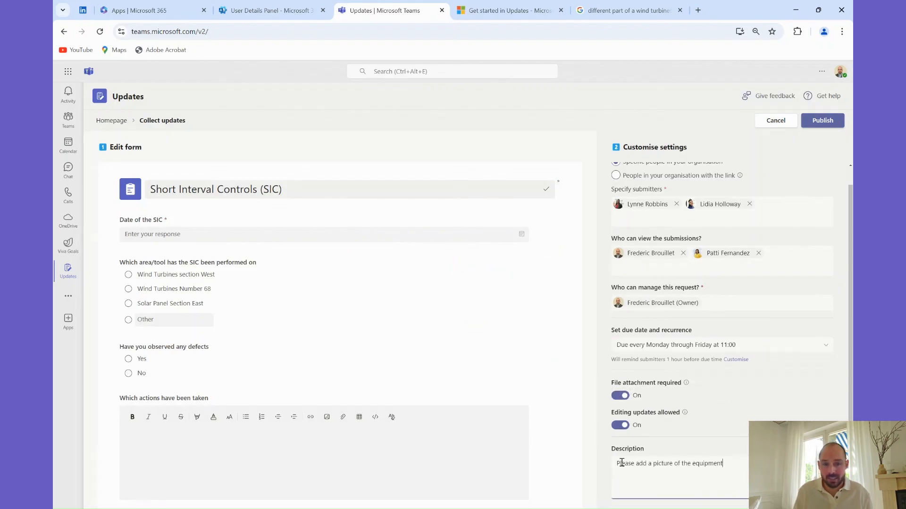
pyautogui.click(822, 120)
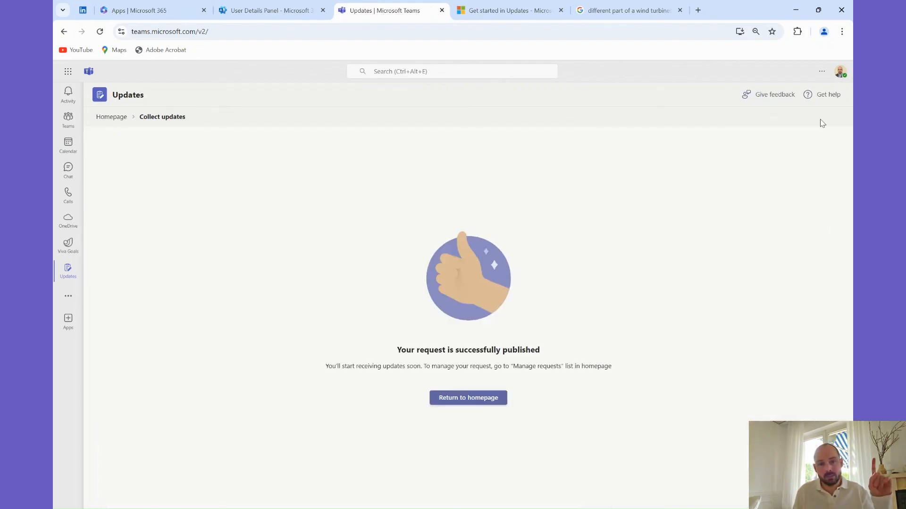
# Return to the Updates homepage and view the Scheduled section showing the SIC request due at 11:00.
pyautogui.click(468, 398)
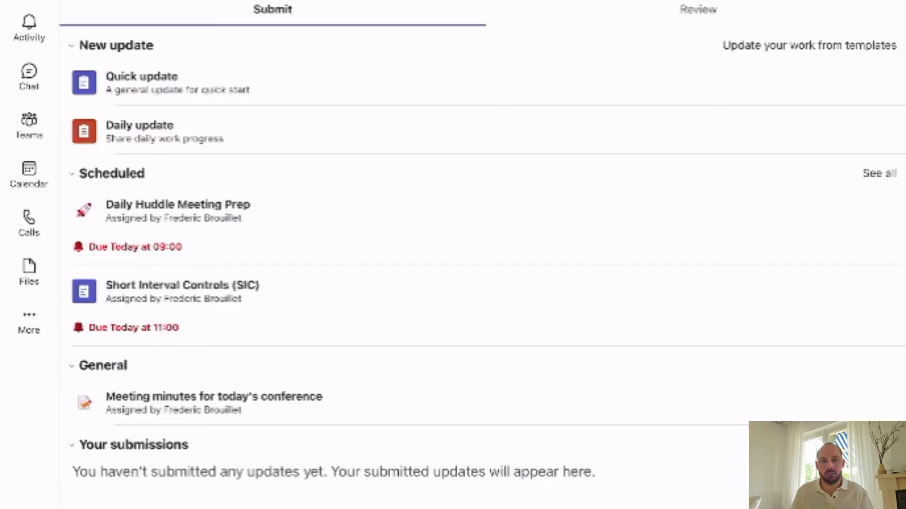
pyautogui.scroll(-3)
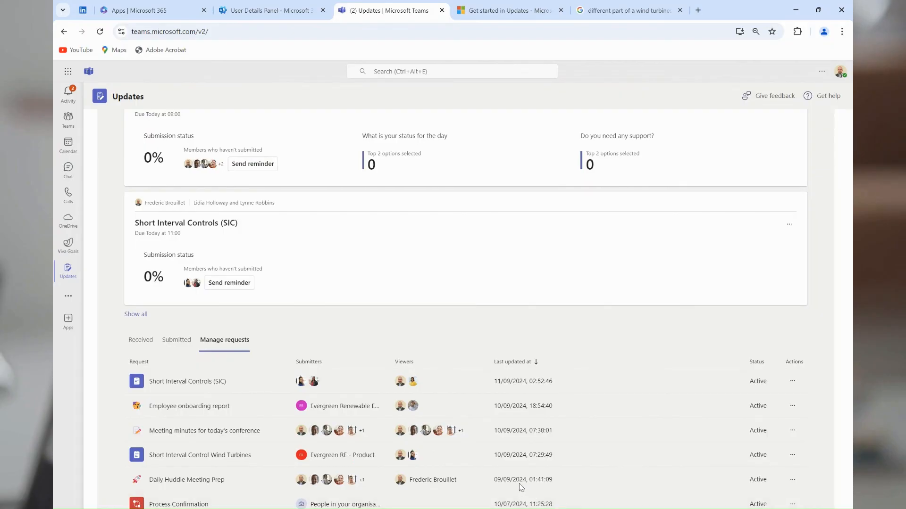
pyautogui.moveTo(513, 482)
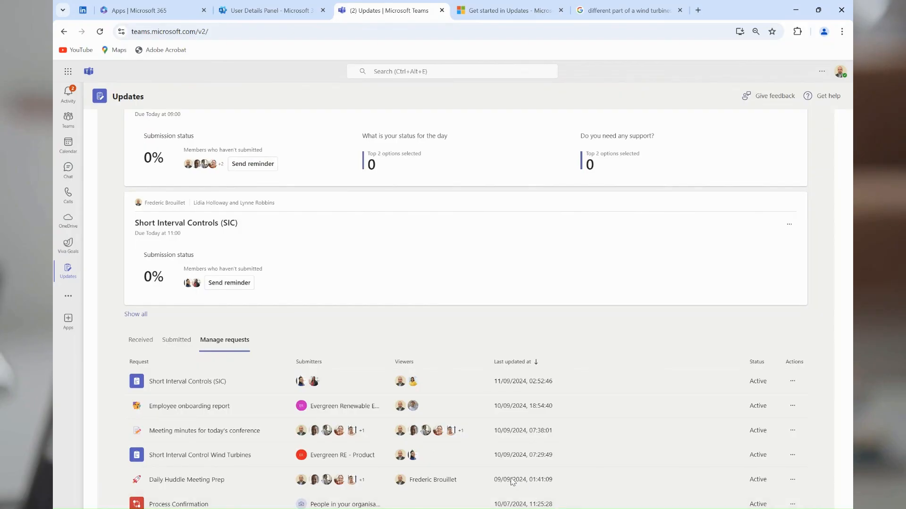